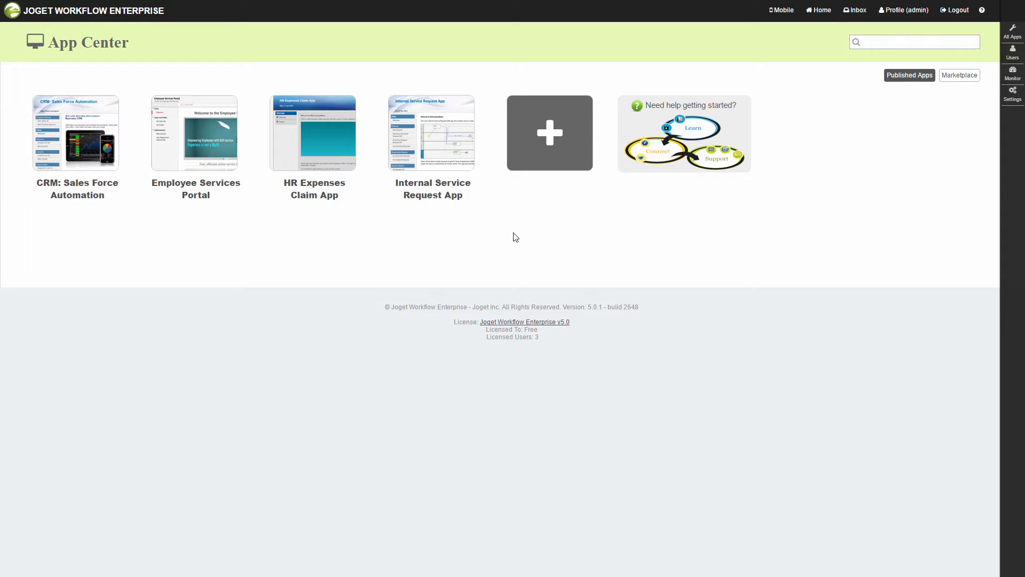
Reopen the HR Expenses Claim App, log back in as admin, and list Rejected claims.
left_click(314, 133)
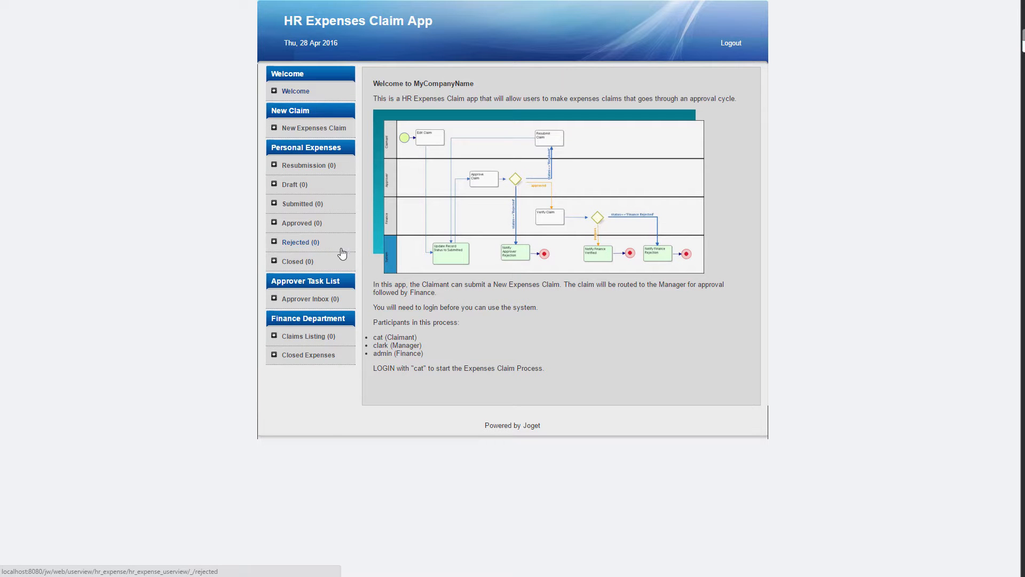
mouse_move(730, 43)
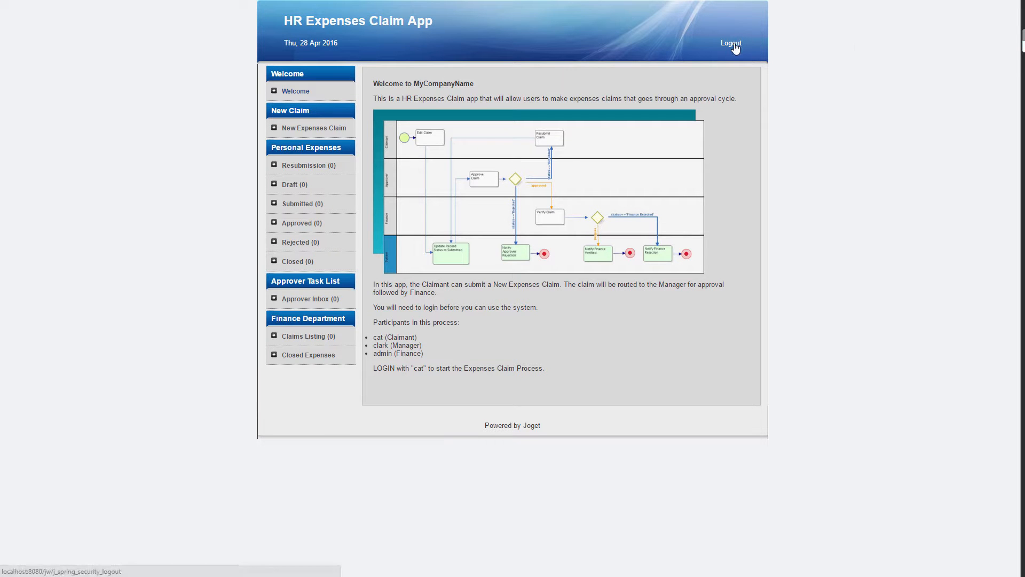
left_click(730, 43)
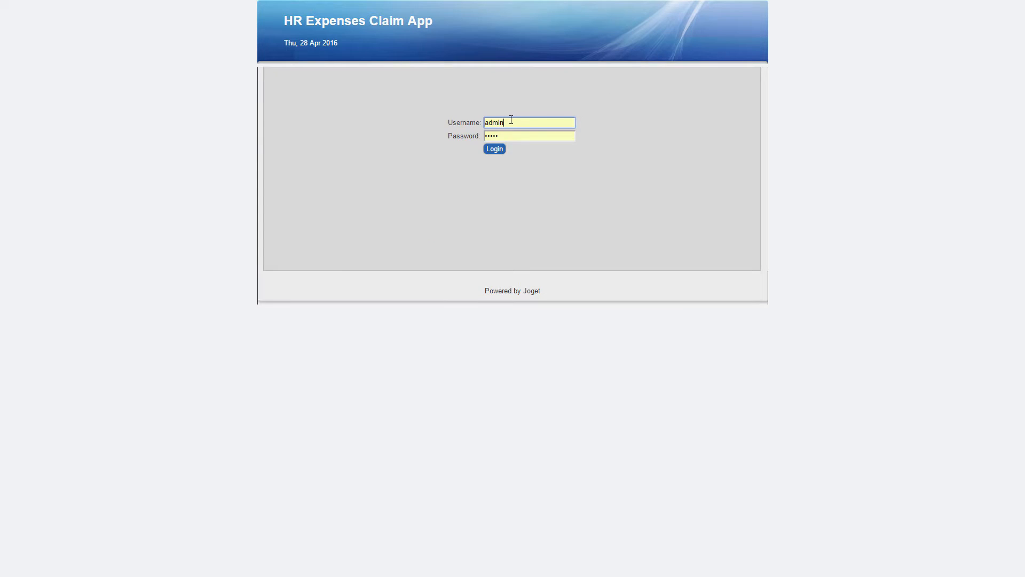
left_click(493, 148)
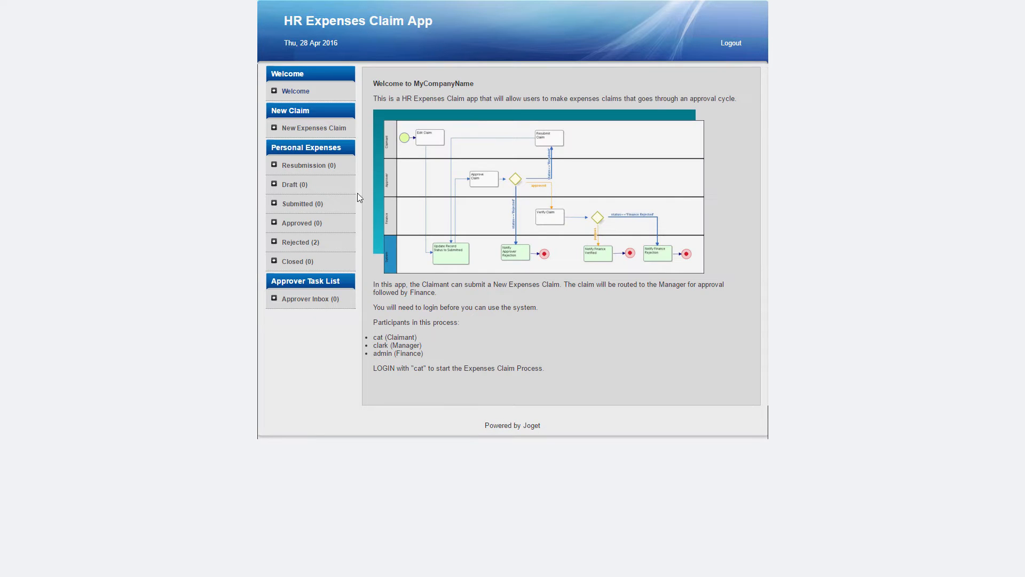
left_click(300, 242)
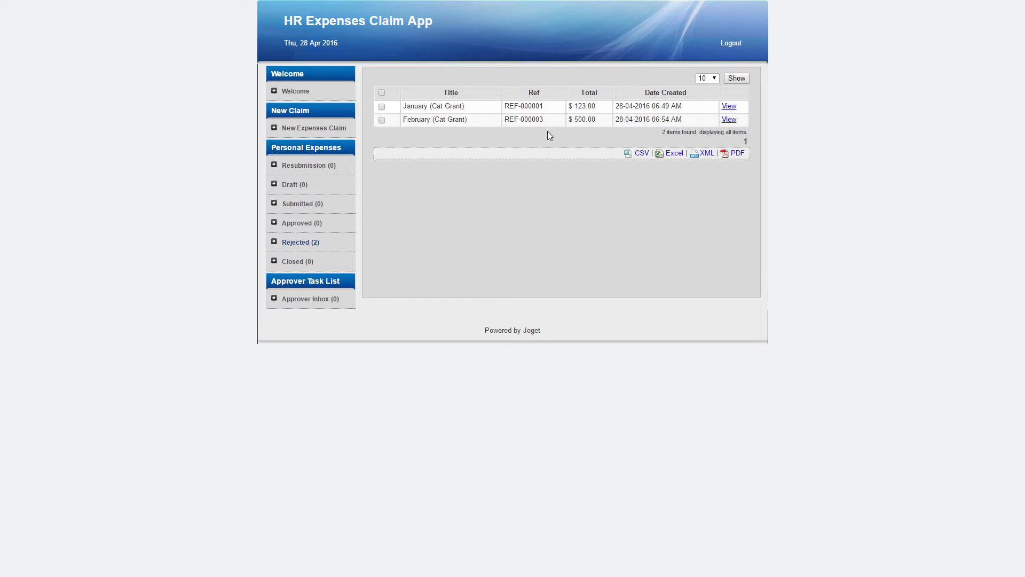
mouse_move(717, 60)
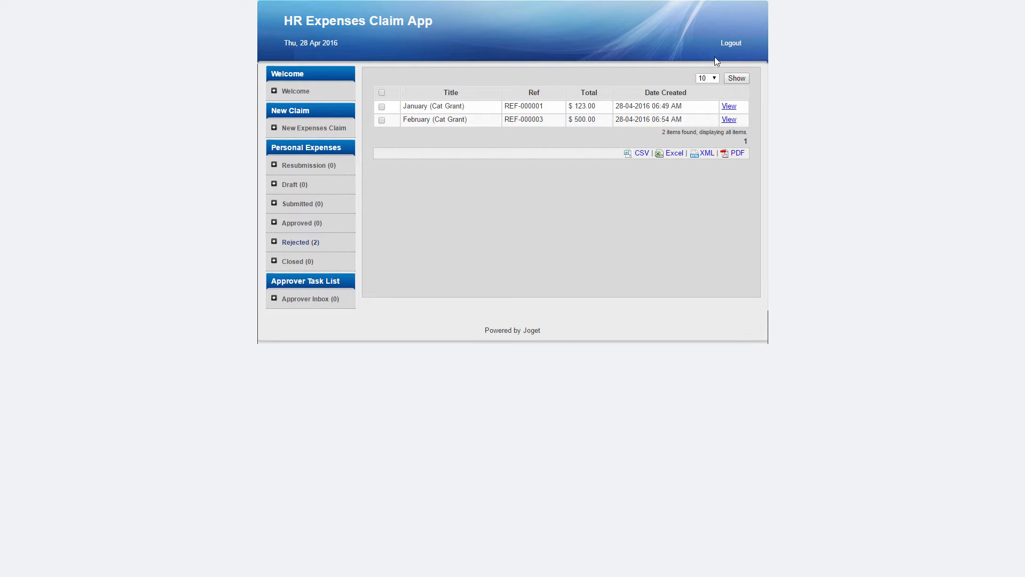
Create the 'HR Expense Appeal' form with ID appealForm and table hr_expense_appeal.
left_click(294, 91)
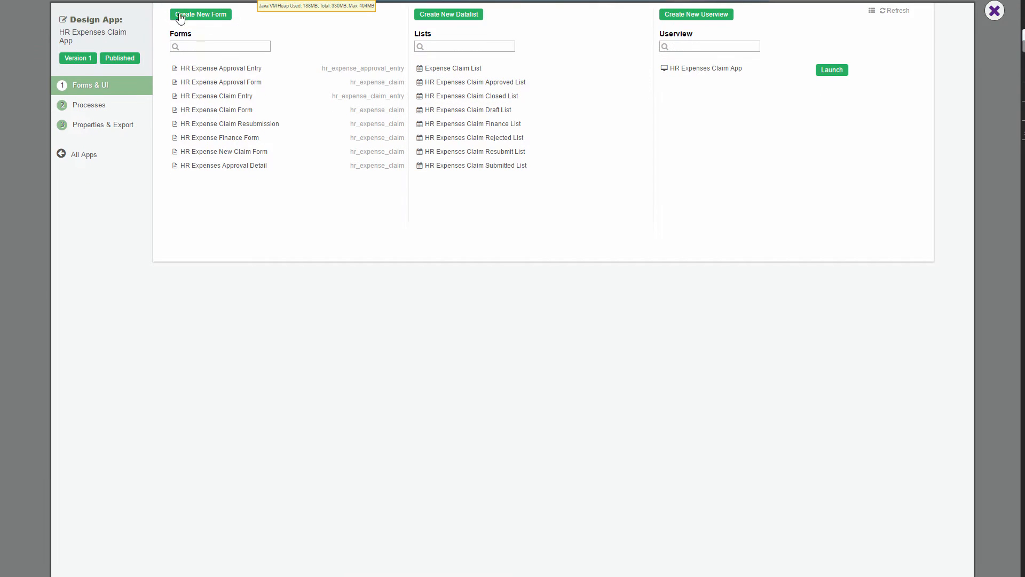
left_click(200, 14)
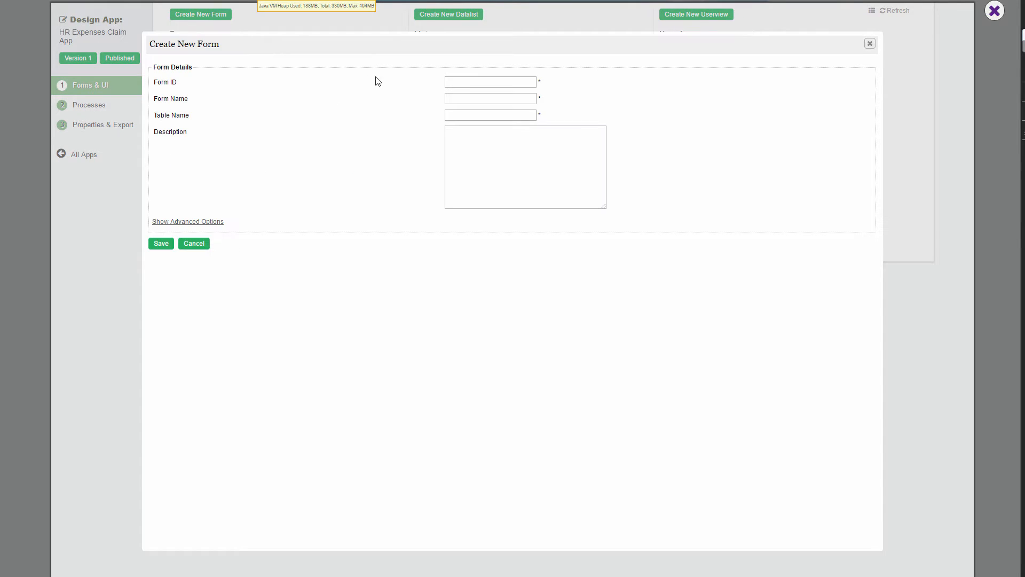
left_click(490, 81)
type("HR Expense Appeal")
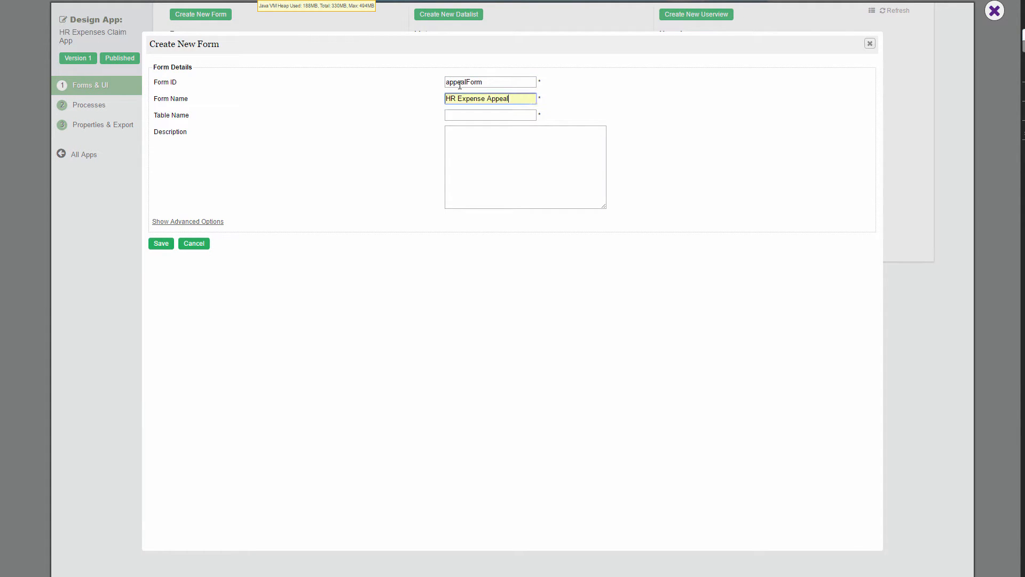
type("hr_expense_appeal")
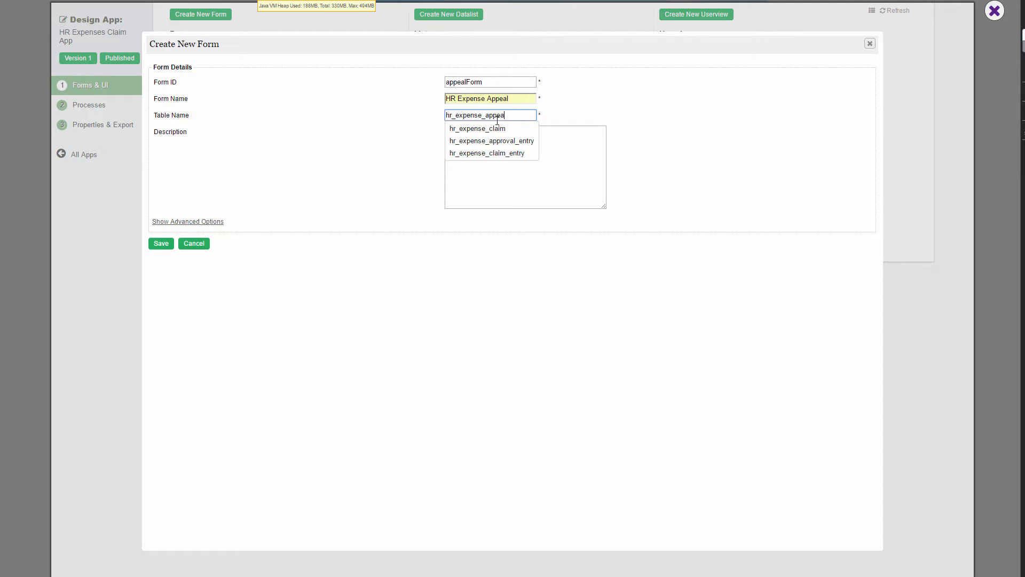
left_click(523, 166)
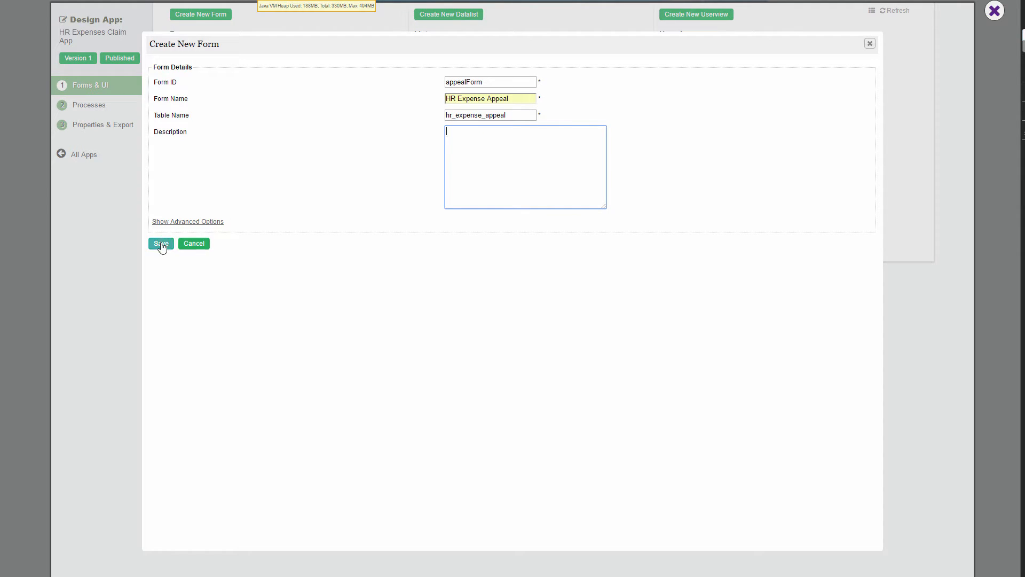
left_click(160, 244)
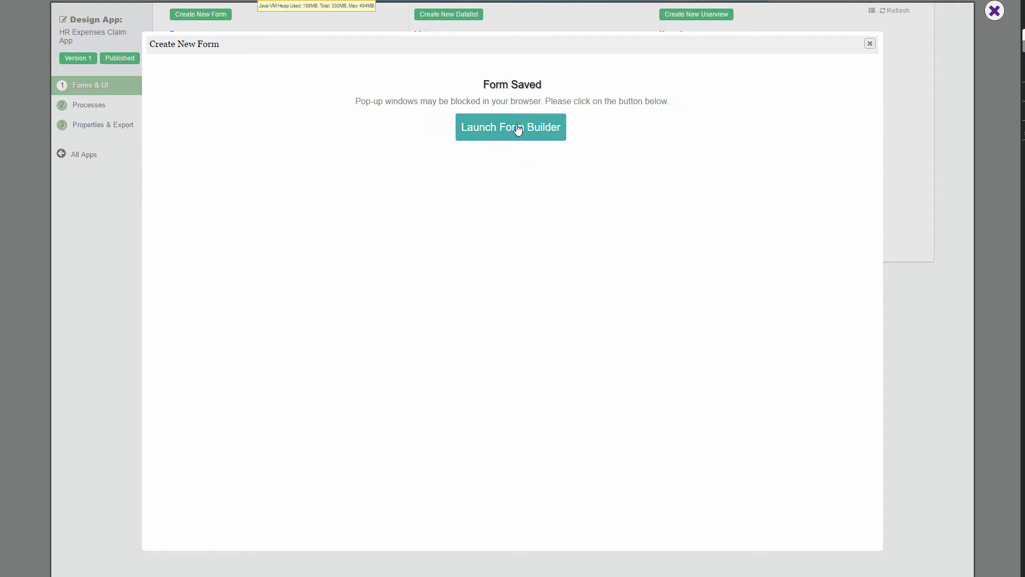
In Form Builder, label the section 'Appeal Rejected Claim' and drop a Select Box into it.
left_click(510, 127)
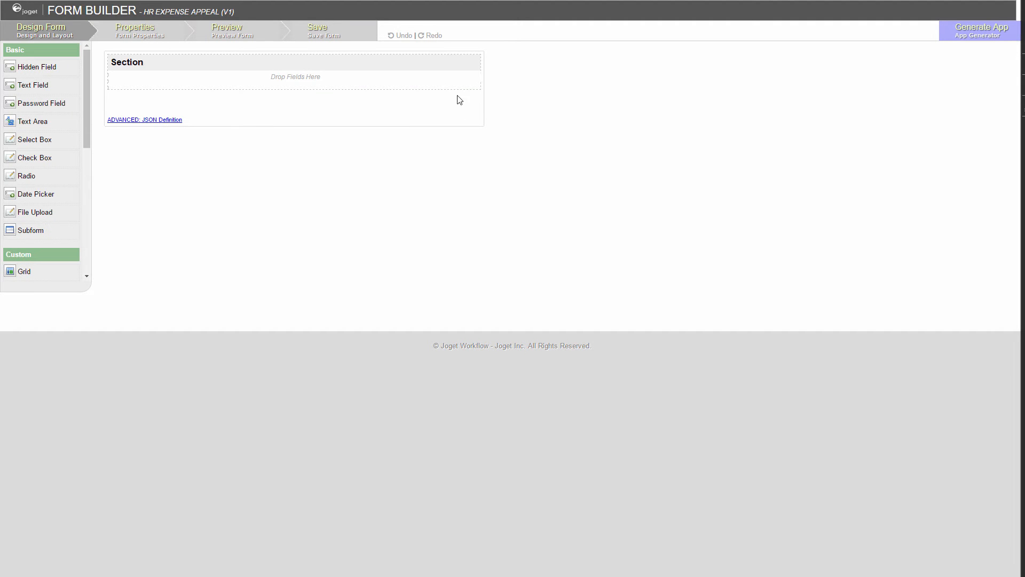
mouse_move(436, 61)
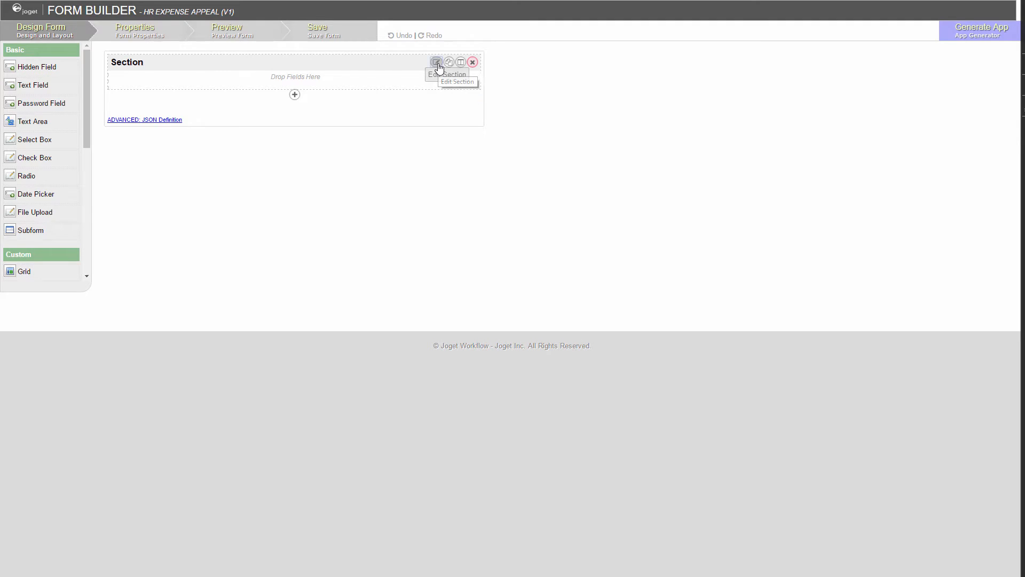
left_click(436, 61)
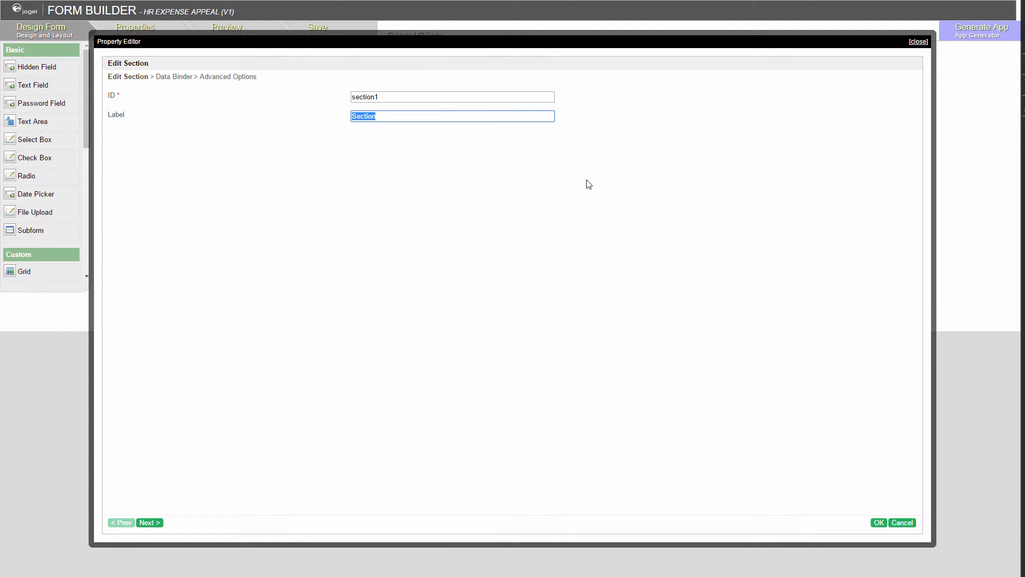
type("Appeal Rejected")
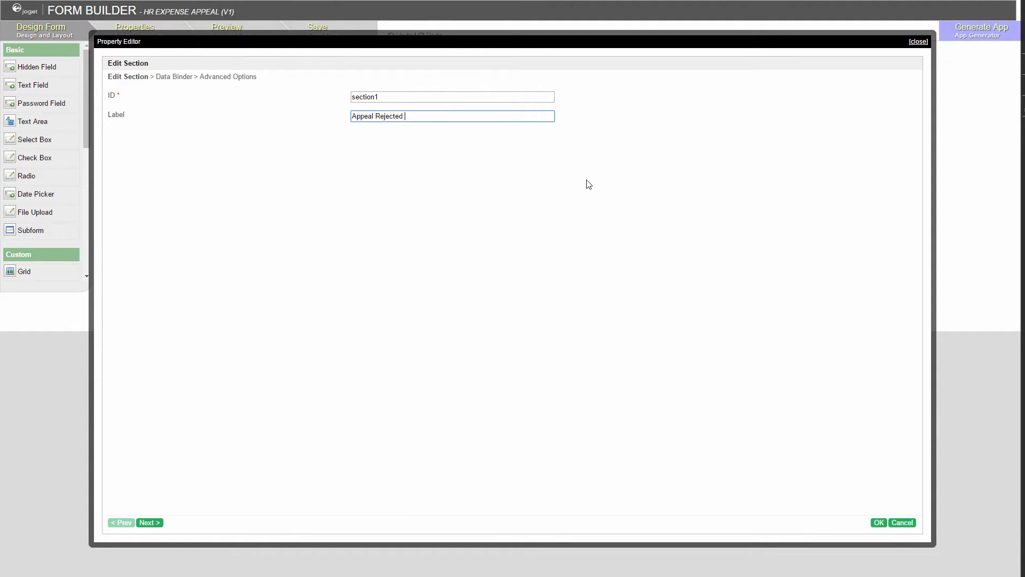
left_click(878, 522)
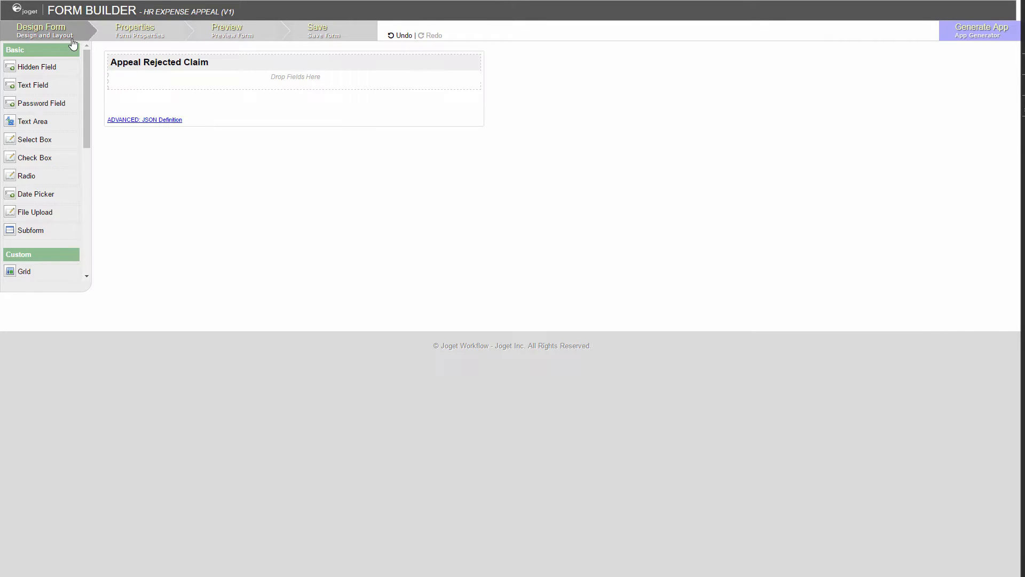
left_click_drag(34, 139, 295, 89)
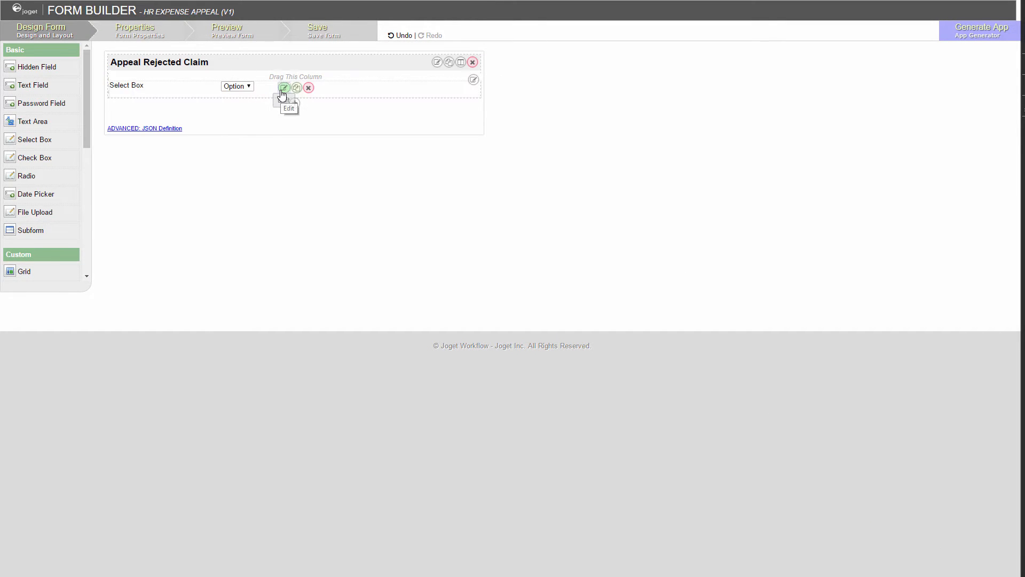
Set select box claim_id, 'Choose existing Claim', to use HR Expense Claim Form's title column as options.
left_click(284, 88)
type("Choose exis")
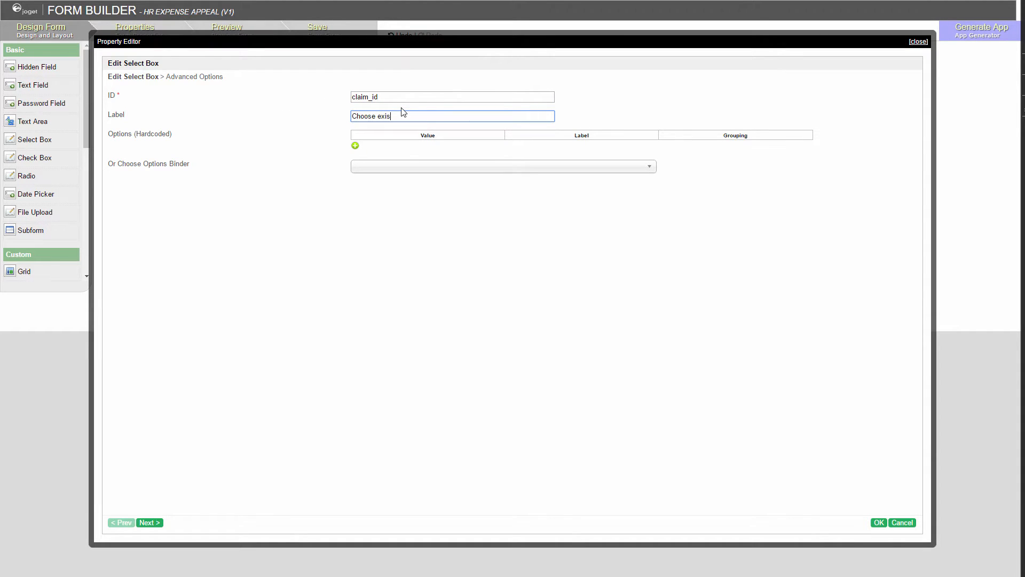
type("ting Claim")
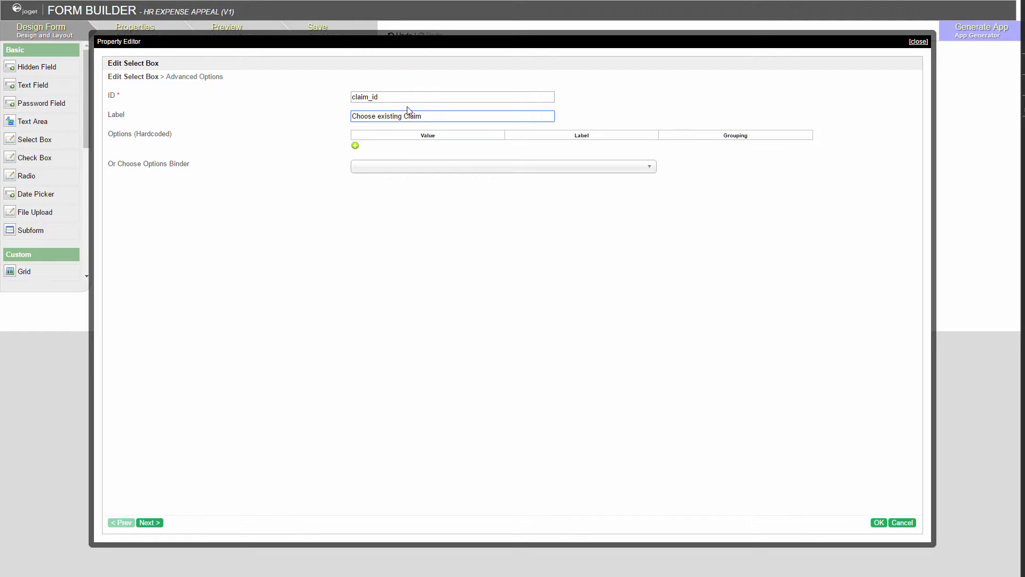
mouse_move(416, 109)
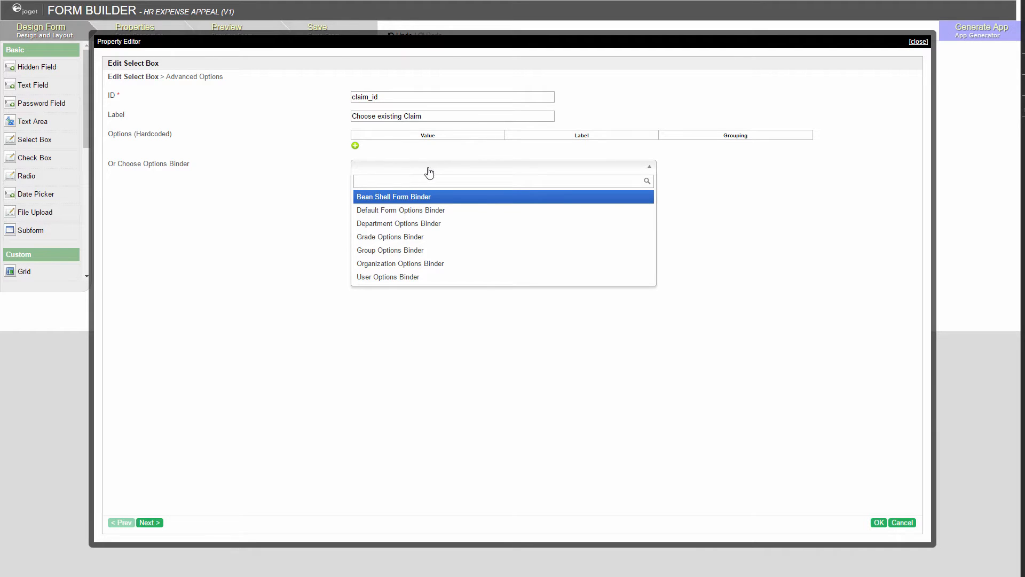
left_click(401, 210)
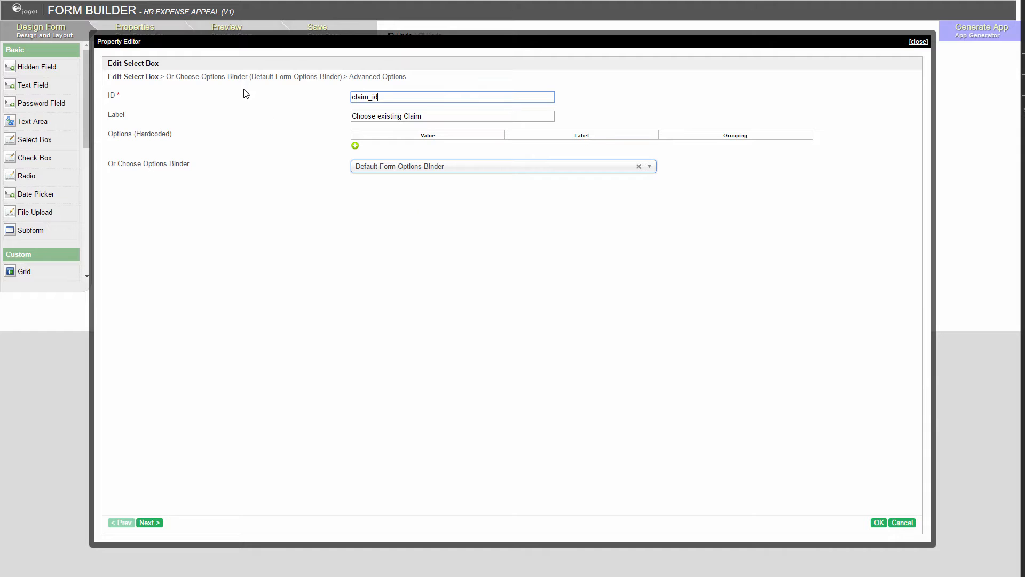
left_click(149, 522)
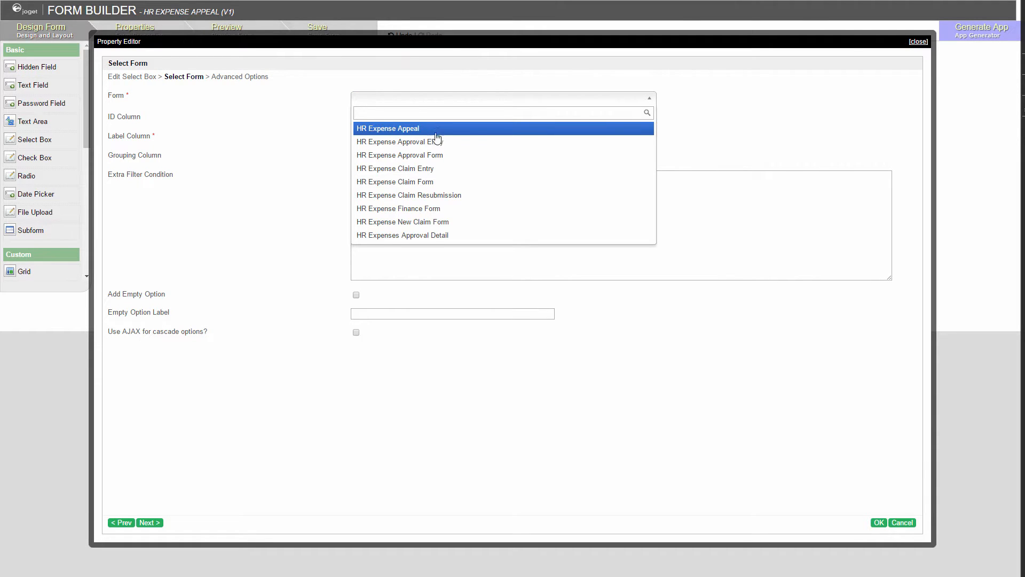
left_click(396, 182)
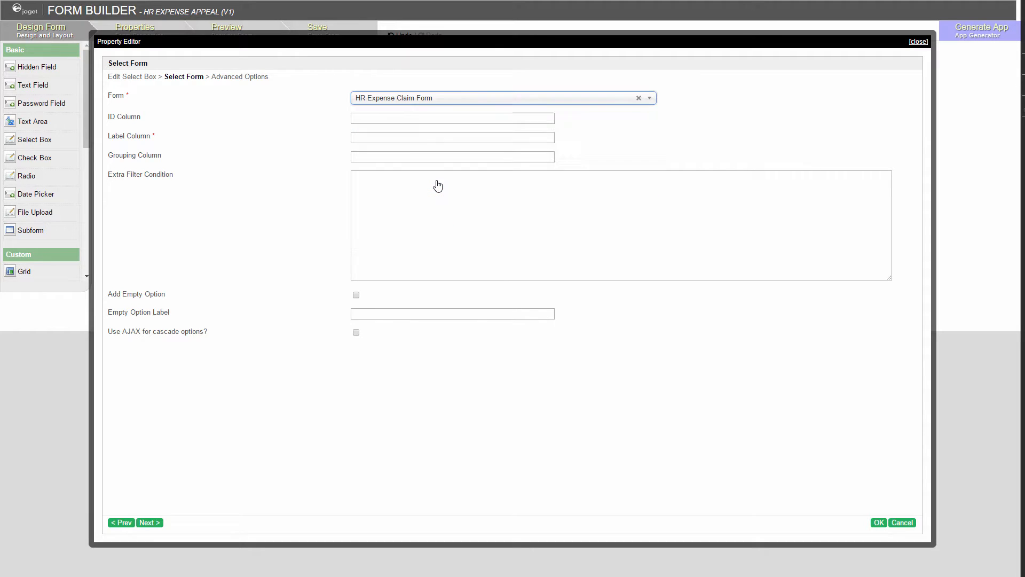
left_click(452, 137)
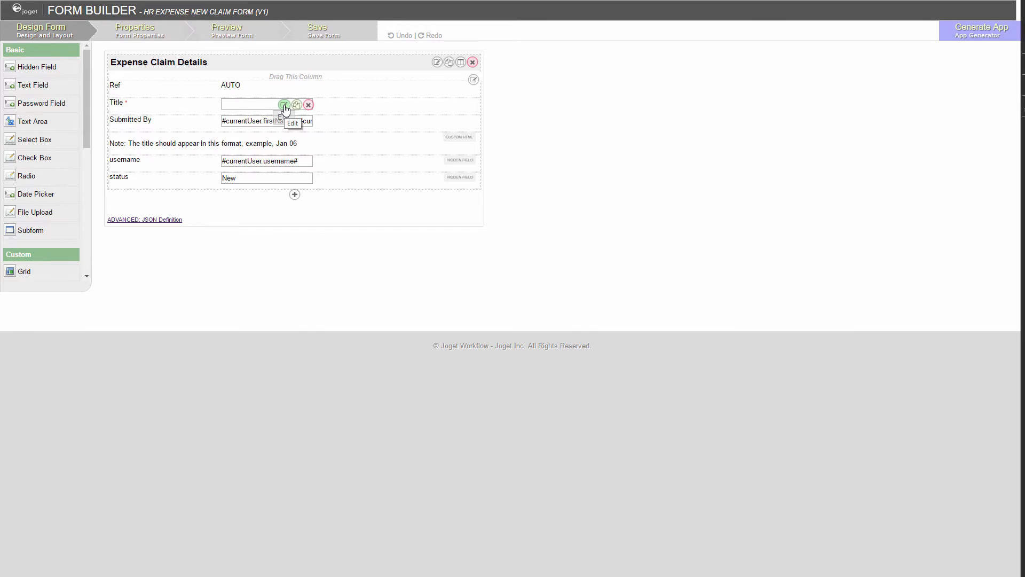
left_click(283, 104)
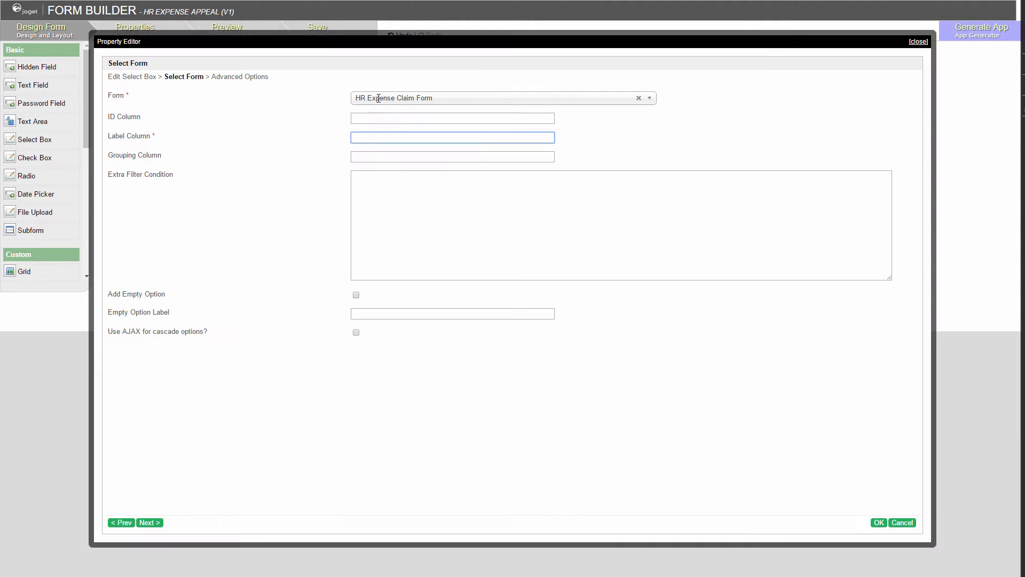
type("title")
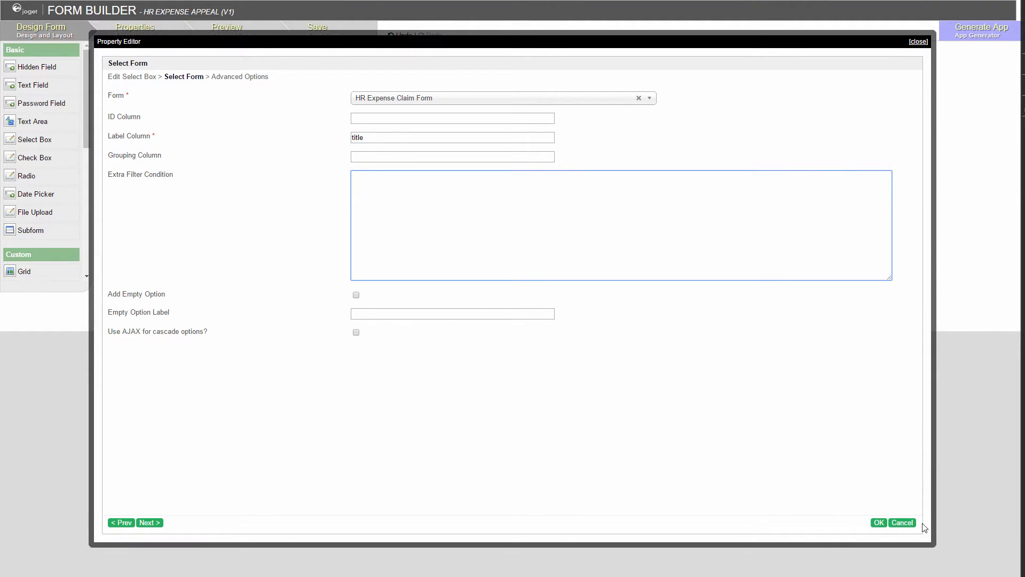
Add Extra Filter Condition customProperties.status = 'Rejected' and reopen the select box settings.
left_click(878, 522)
type("customPr")
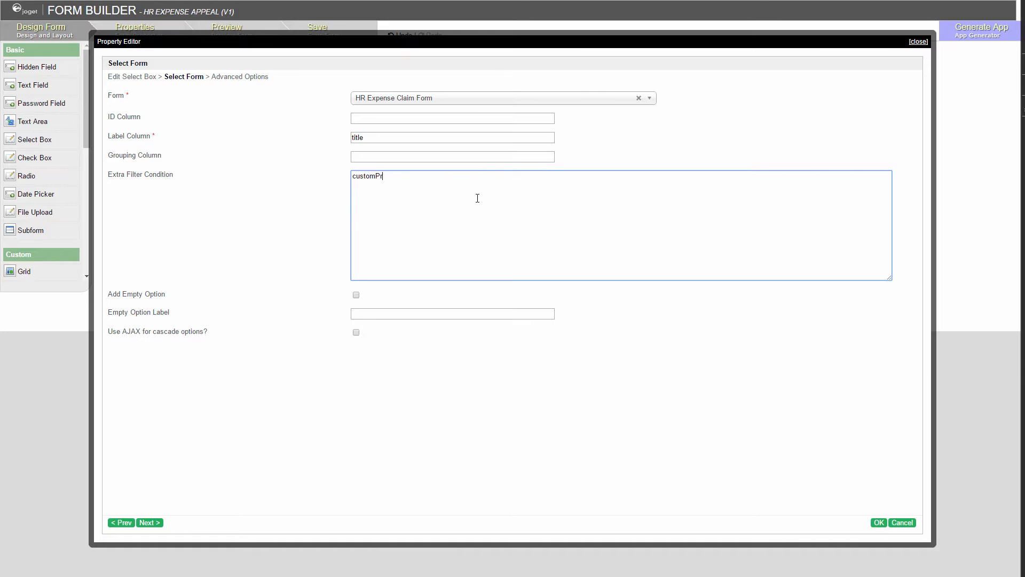
type("operties.status =")
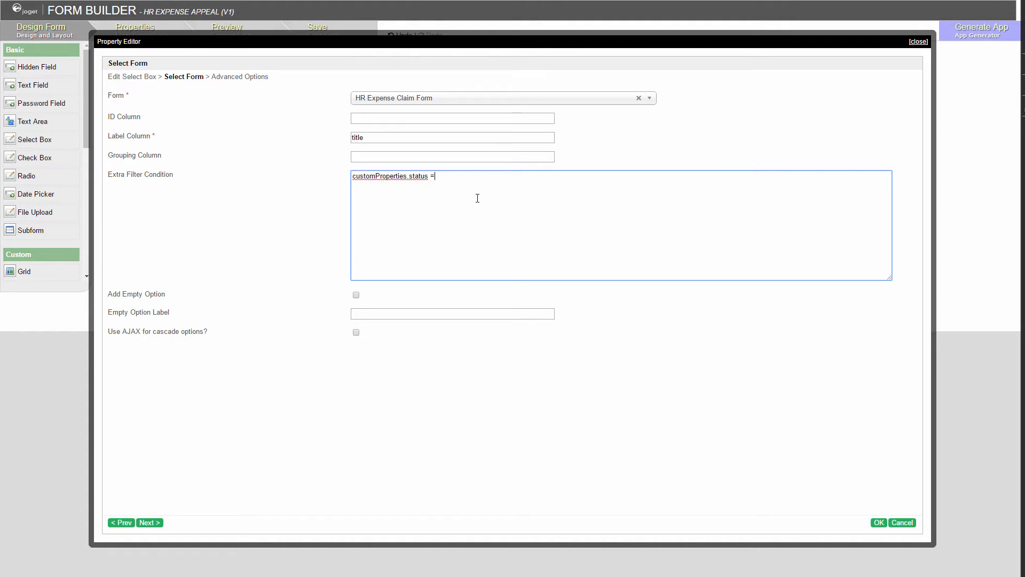
type("'Rejected'")
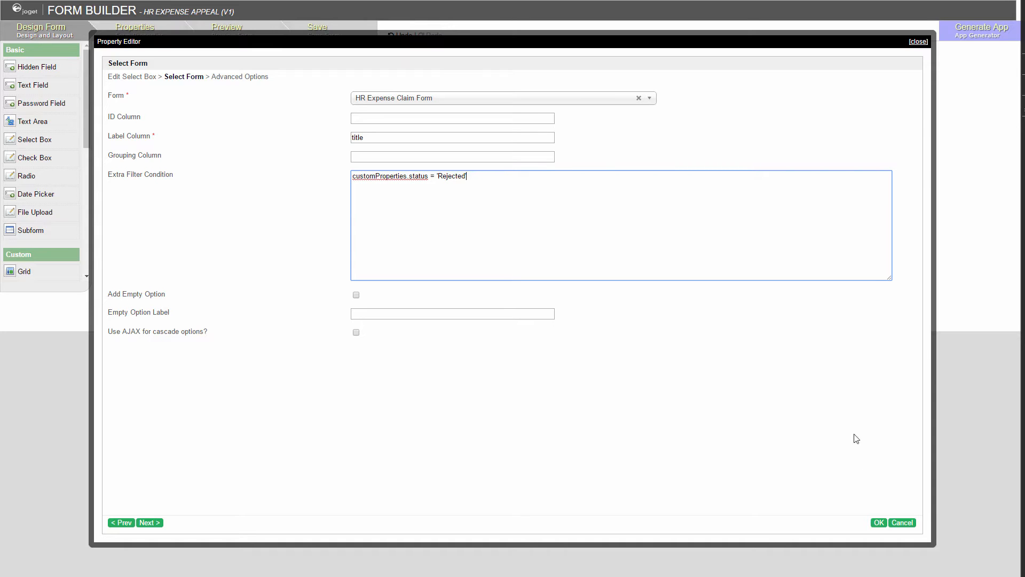
left_click(878, 522)
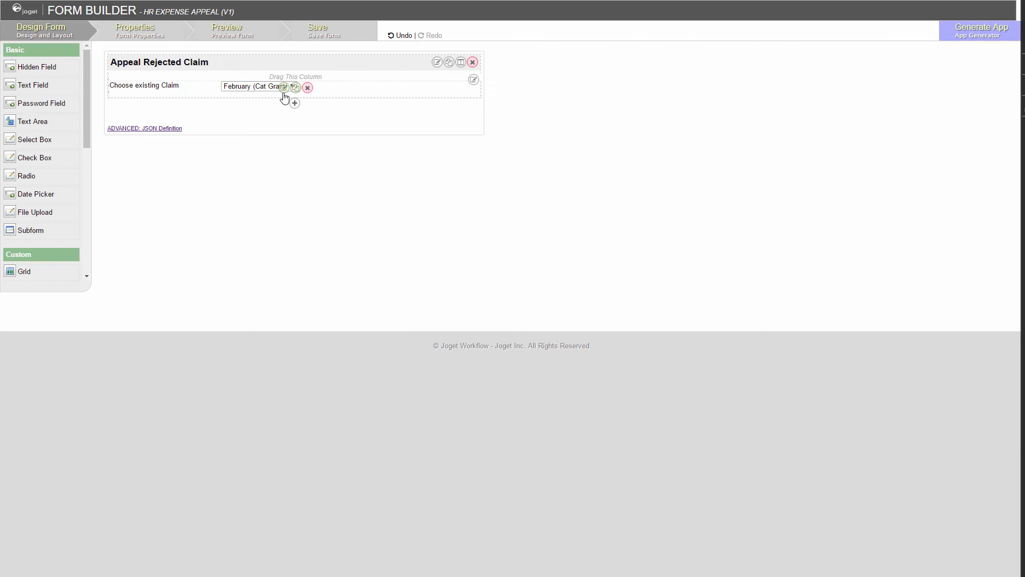
left_click(285, 88)
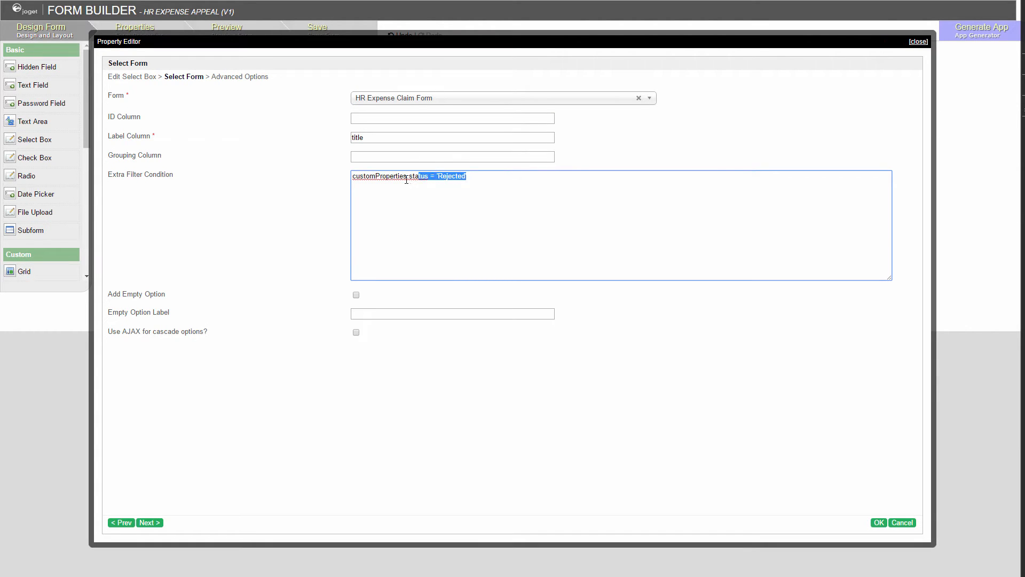
Replace the filter with customProperties.username = '#currentUser.username#' and confirm.
key("Delete")
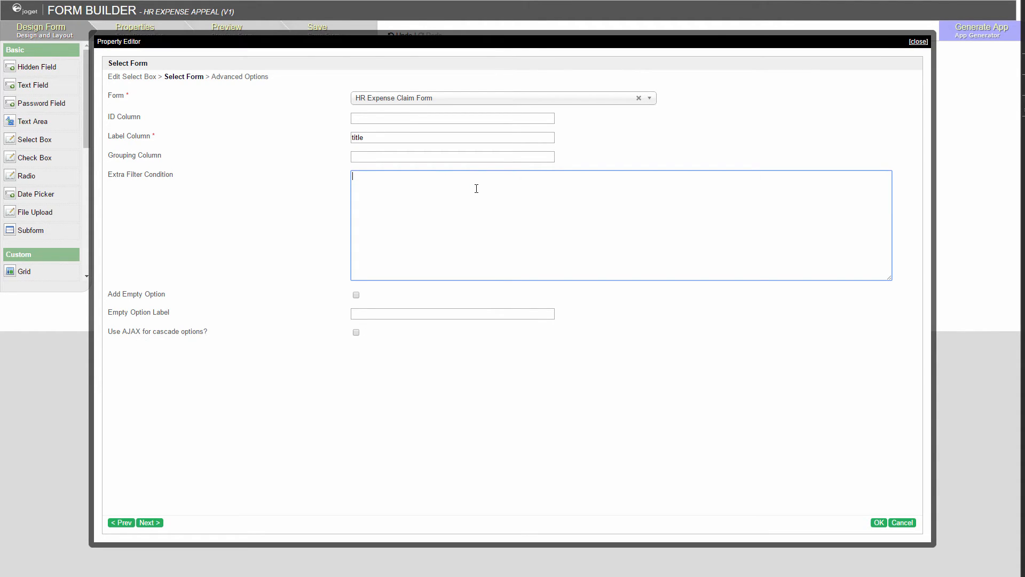
type("c")
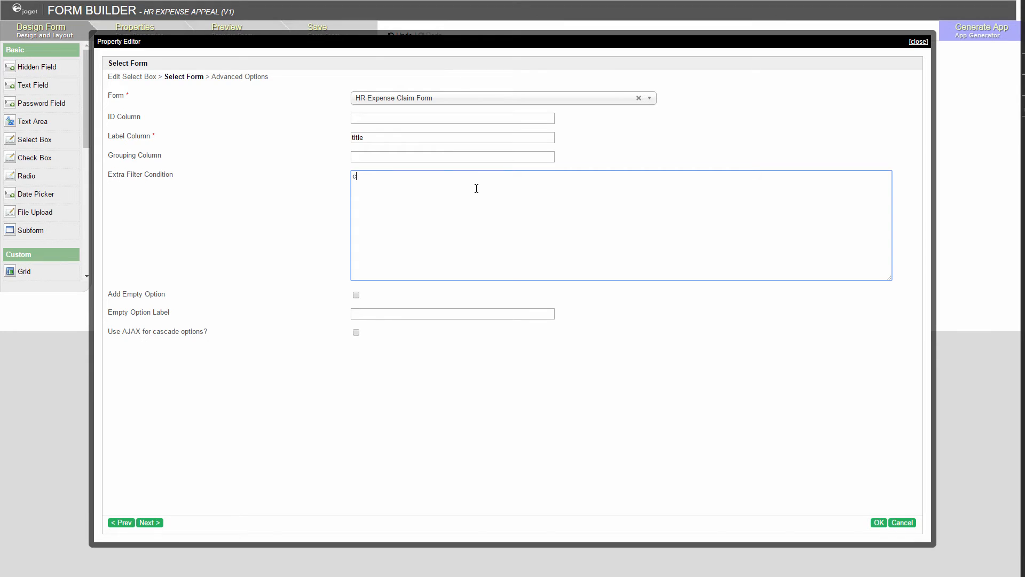
type("customPro")
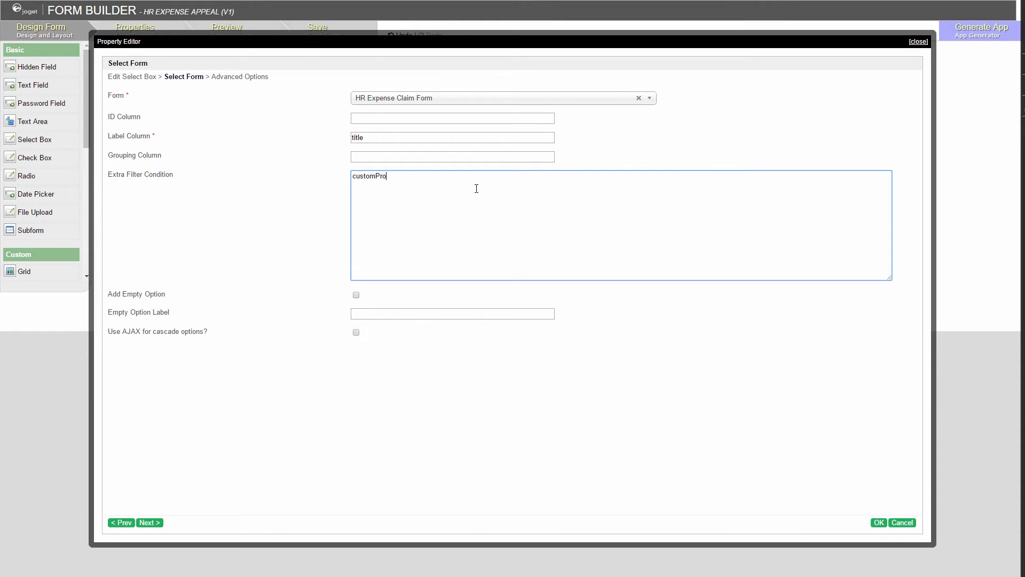
left_click(900, 522)
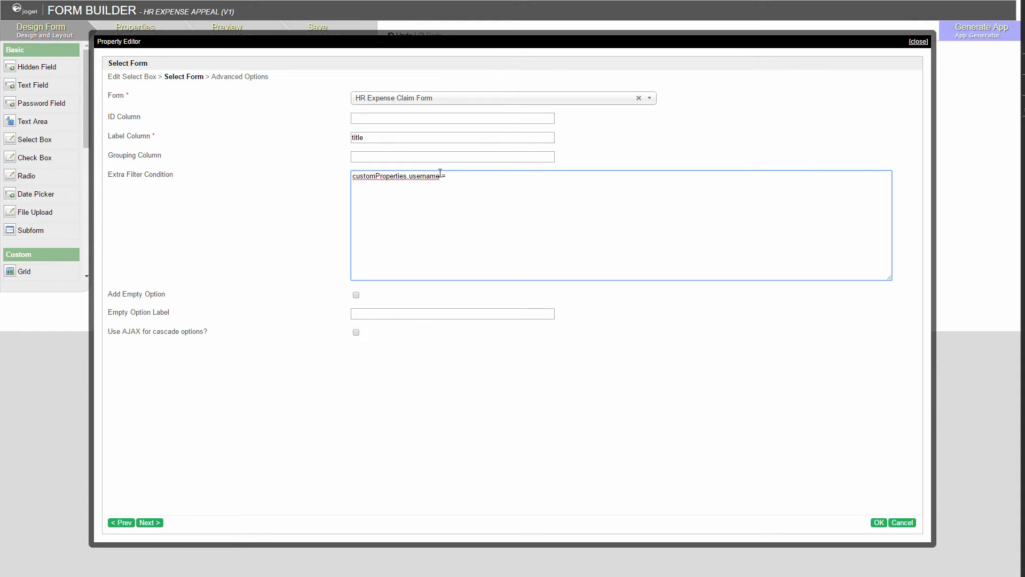
type("'cat")
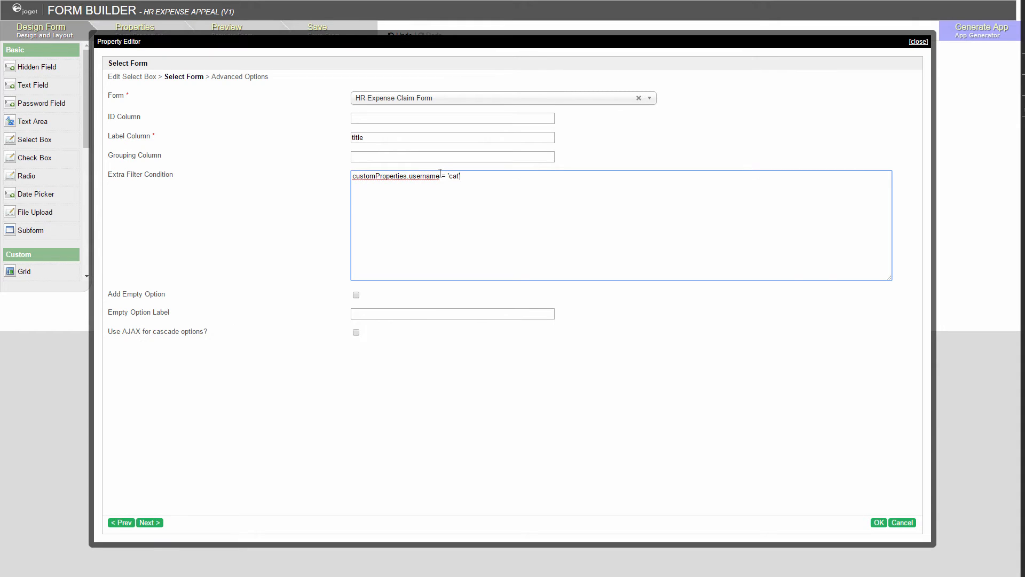
left_click(878, 521)
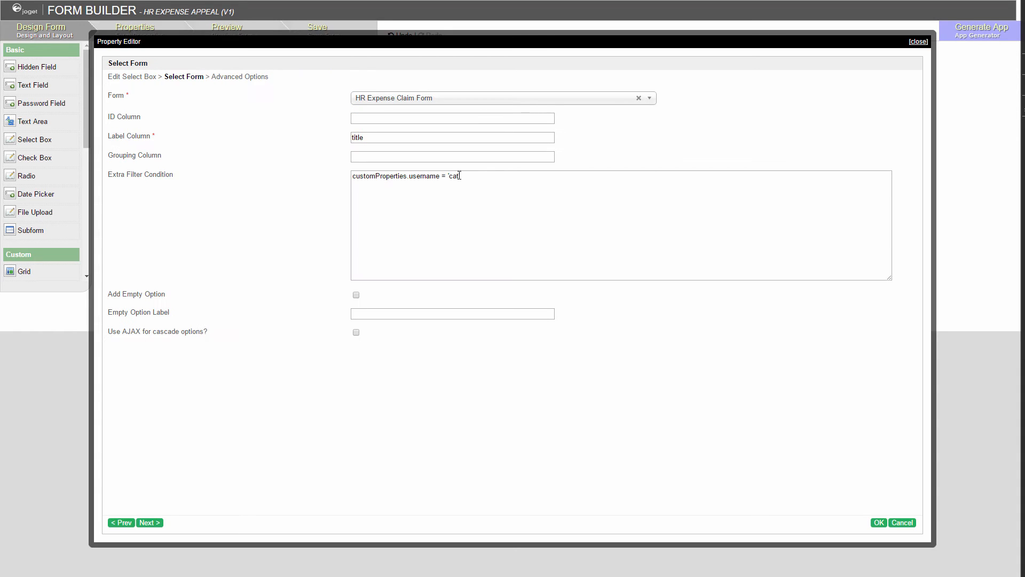
type("#c")
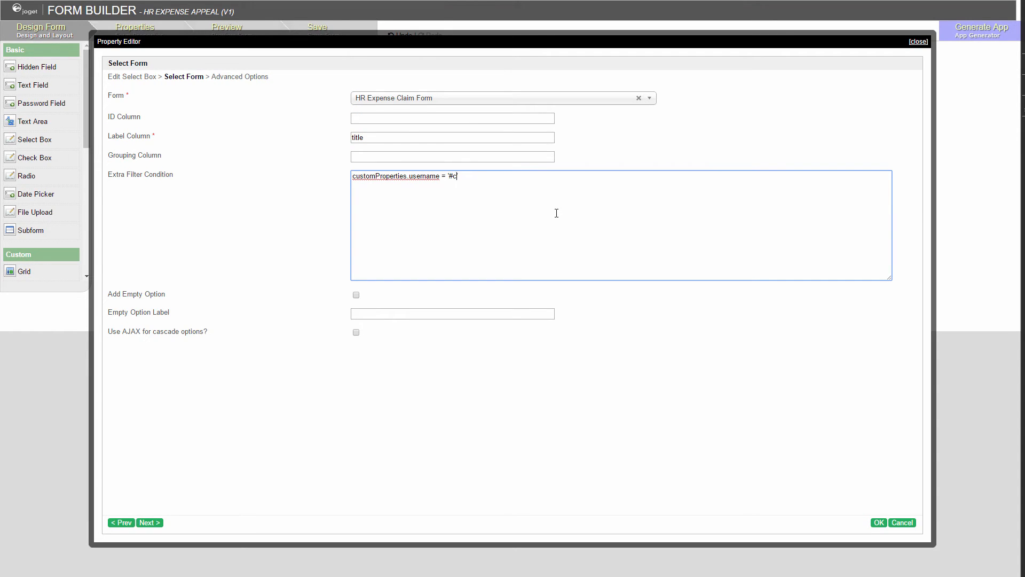
type("urrentUser.username#'")
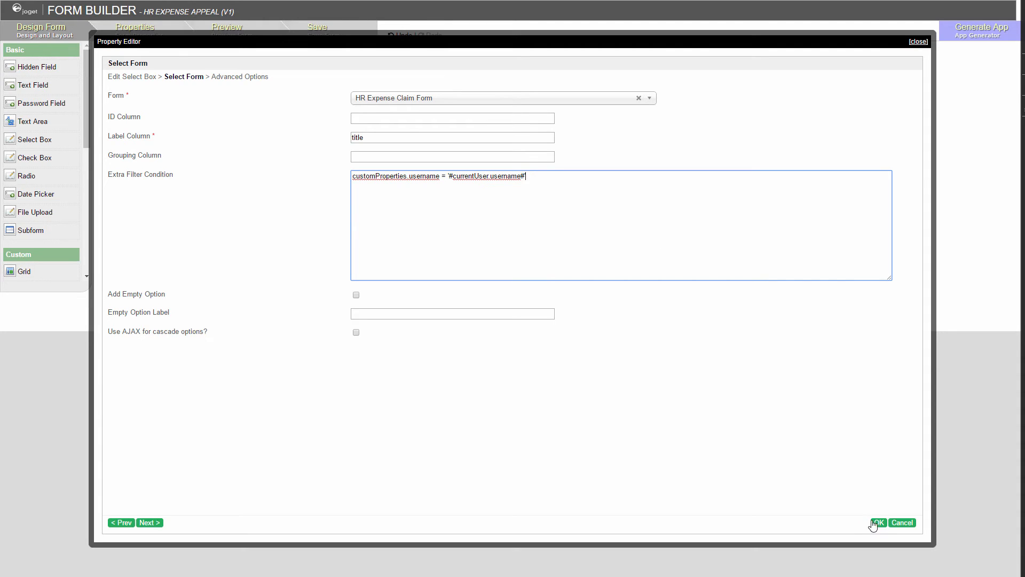
left_click(877, 523)
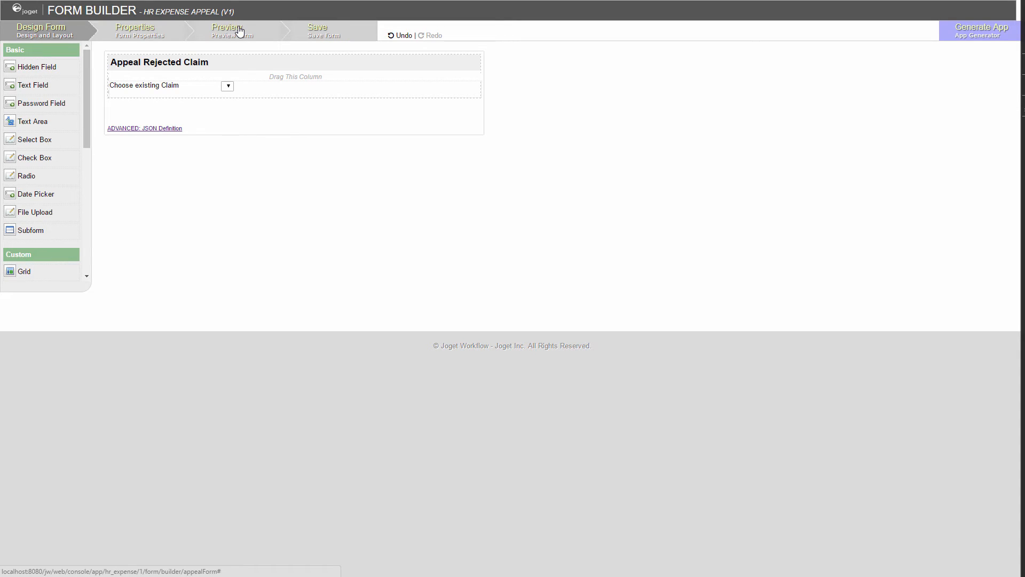
mouse_move(237, 65)
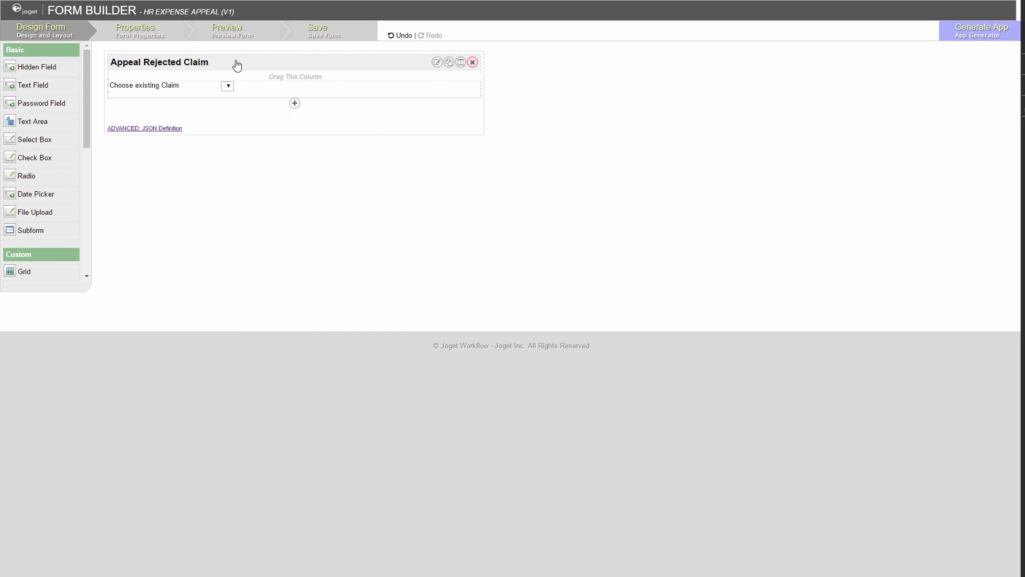
Append AND customProperties.status = 'Rejected' to the current-user filter condition.
left_click(437, 61)
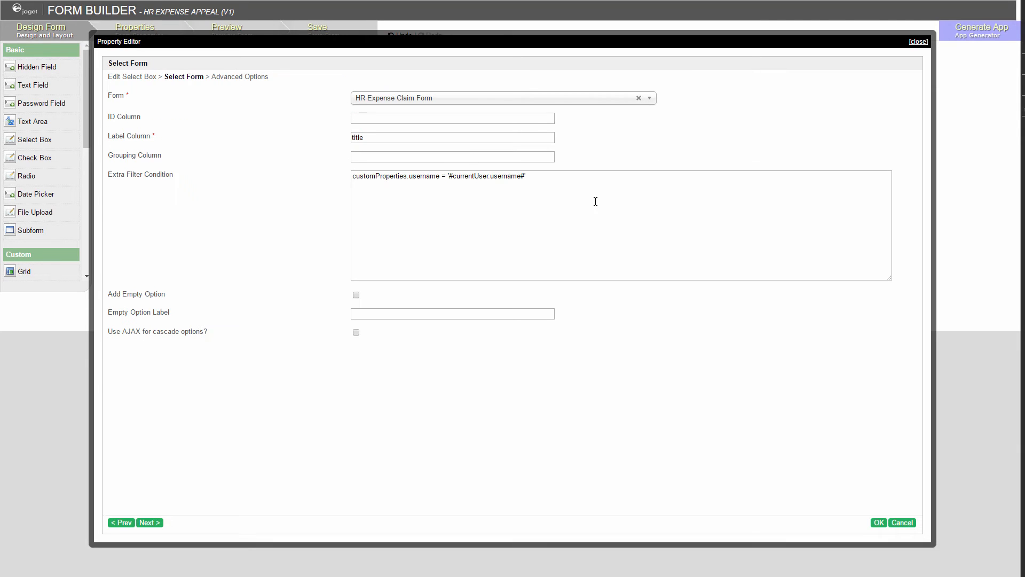
type("AND customProperties.s")
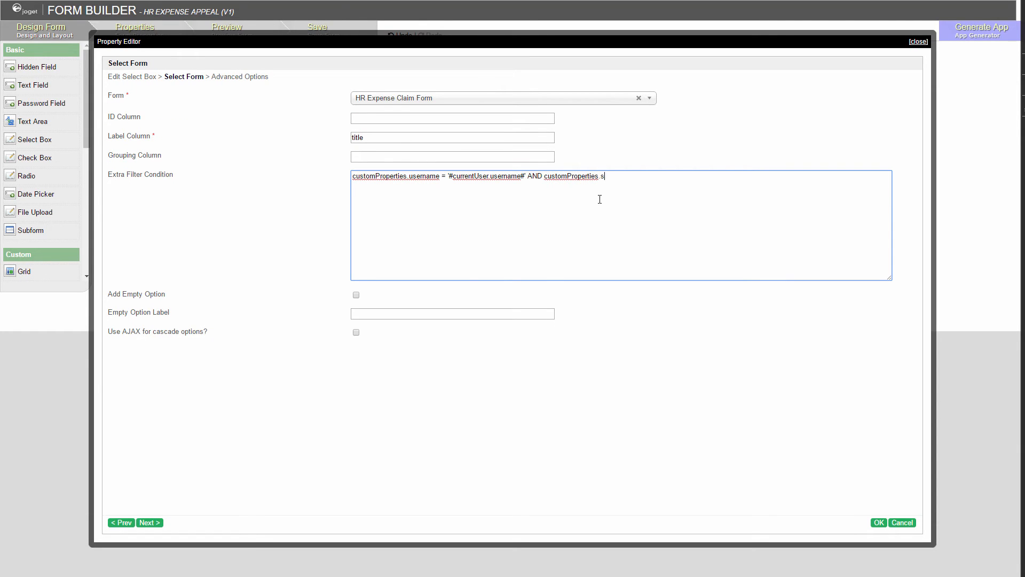
type("tatus = 'Rejected'")
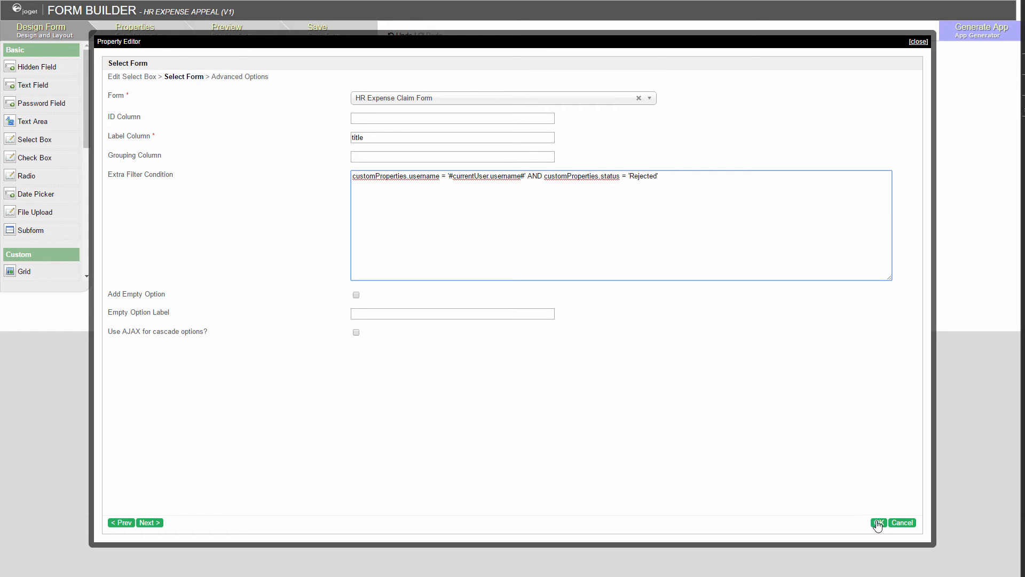
left_click(878, 522)
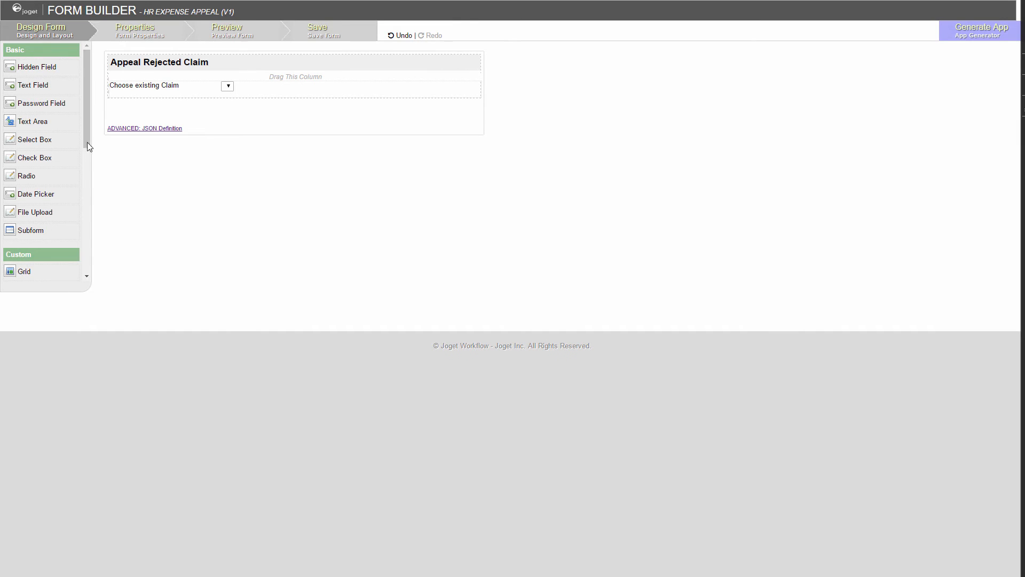
Add an AJAX Subform of HR Expense Claim Form, shown as labels when read-only, linked to claim_id.
scroll("down", 3)
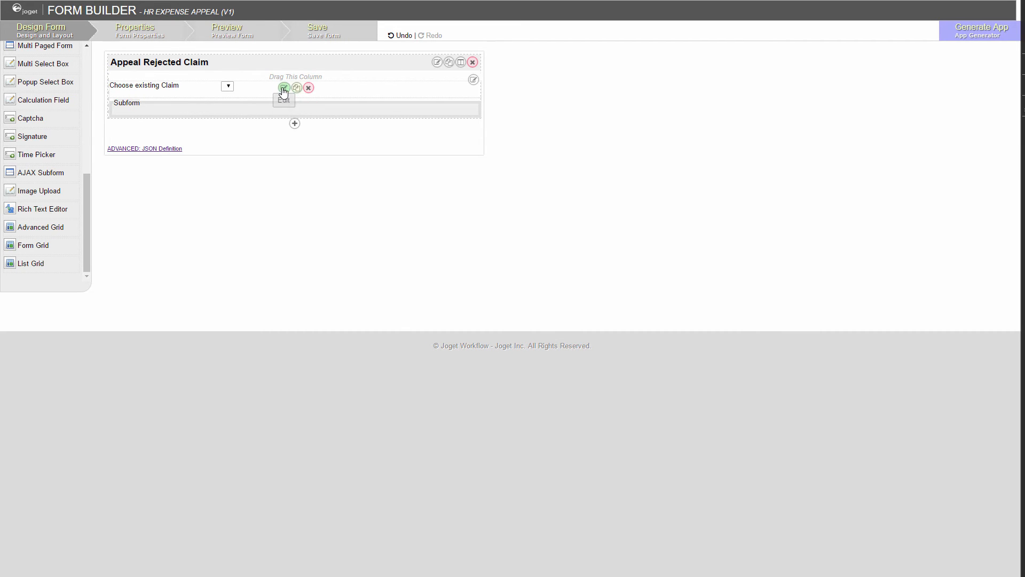
left_click(284, 88)
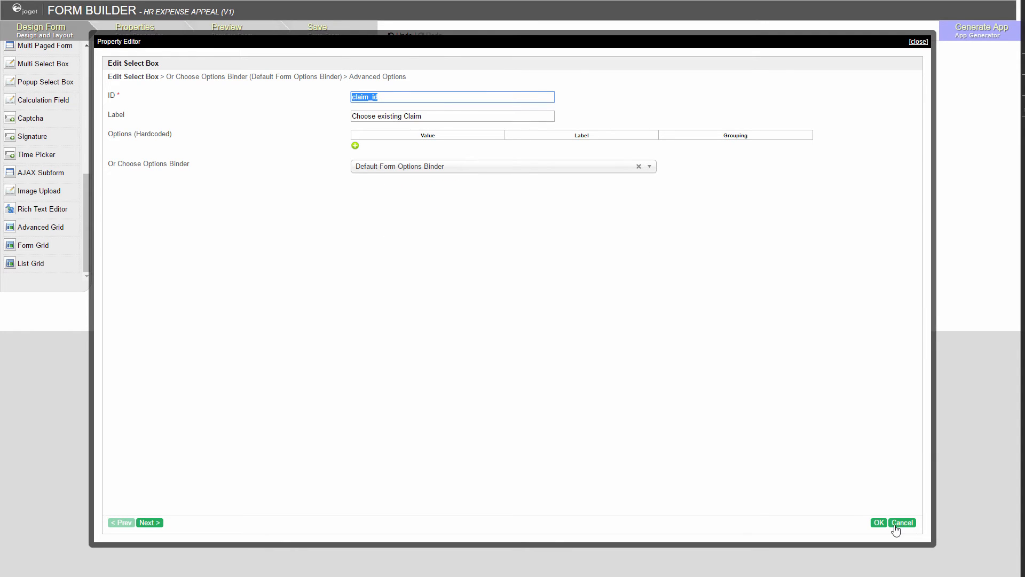
left_click(901, 523)
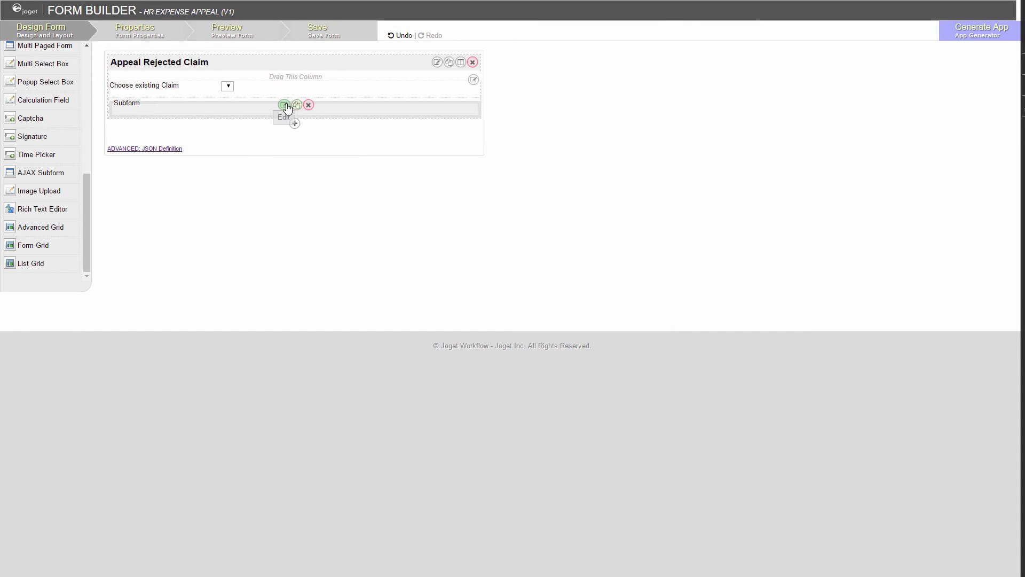
left_click(285, 105)
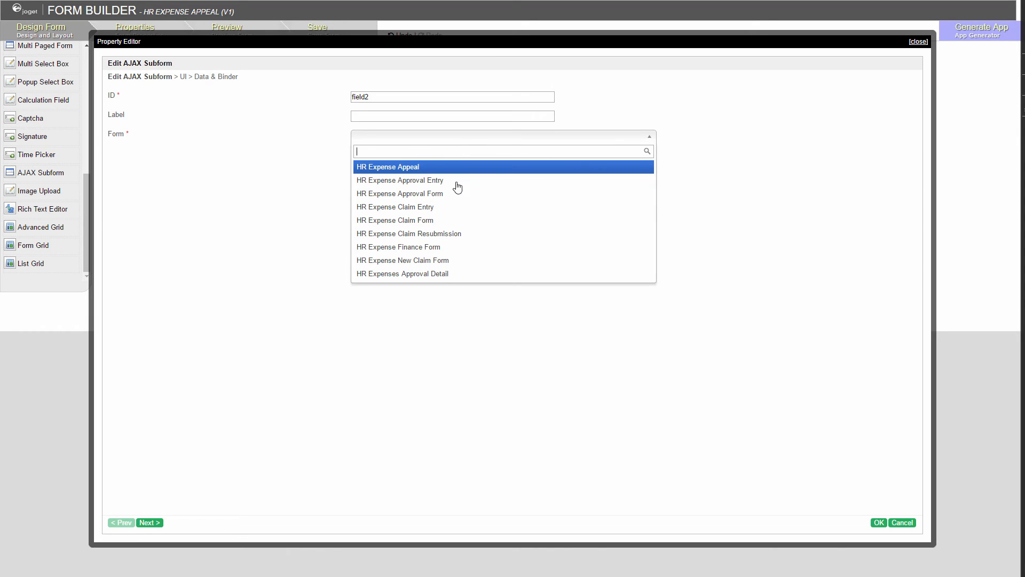
left_click(394, 220)
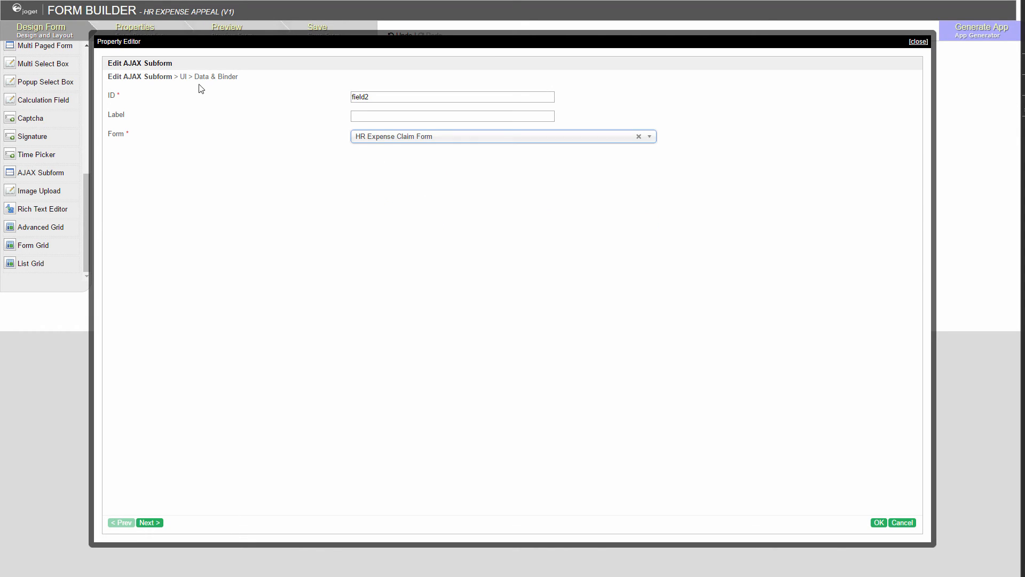
left_click(149, 522)
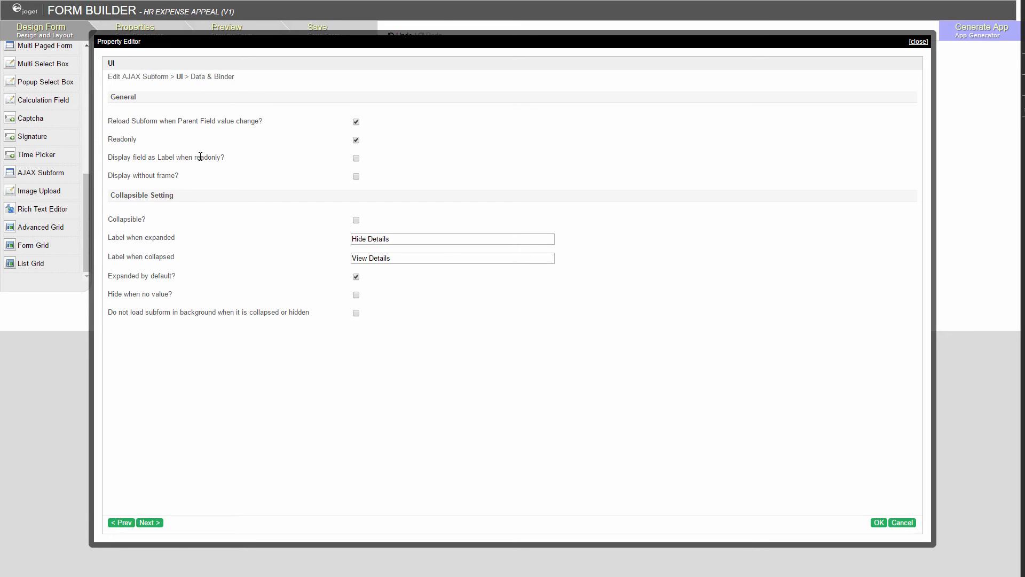
left_click(356, 157)
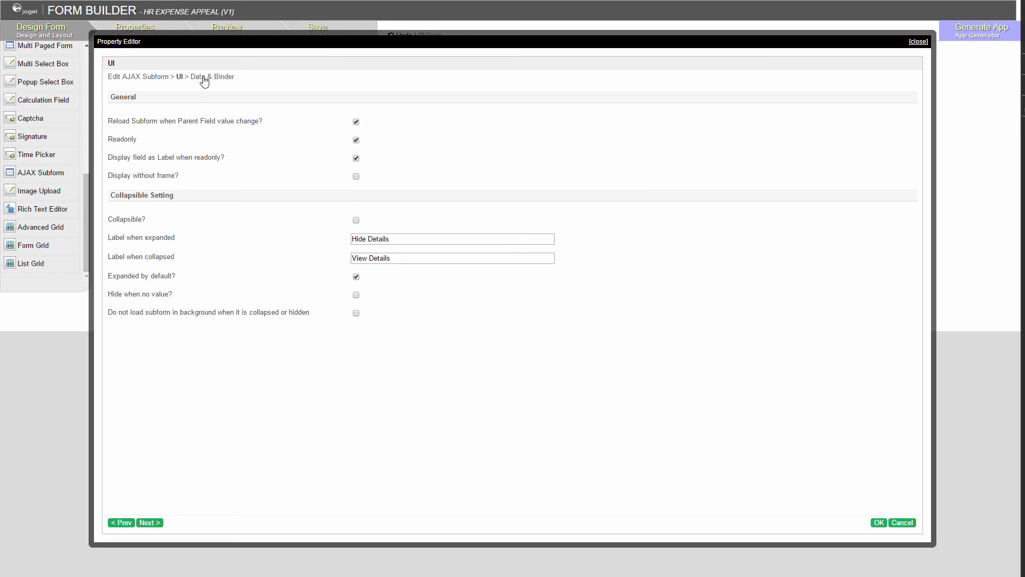
right_click(452, 123)
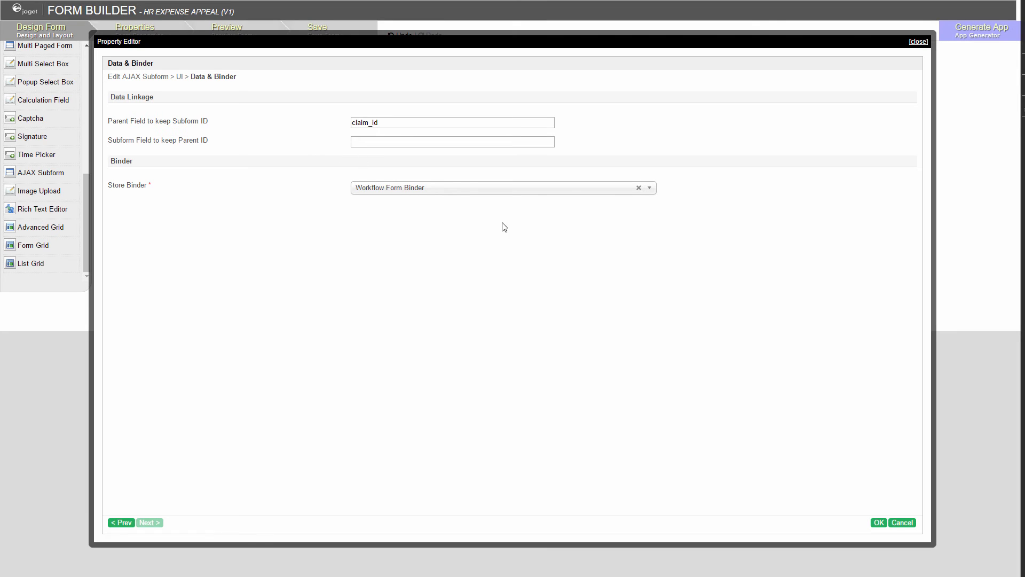
left_click(878, 523)
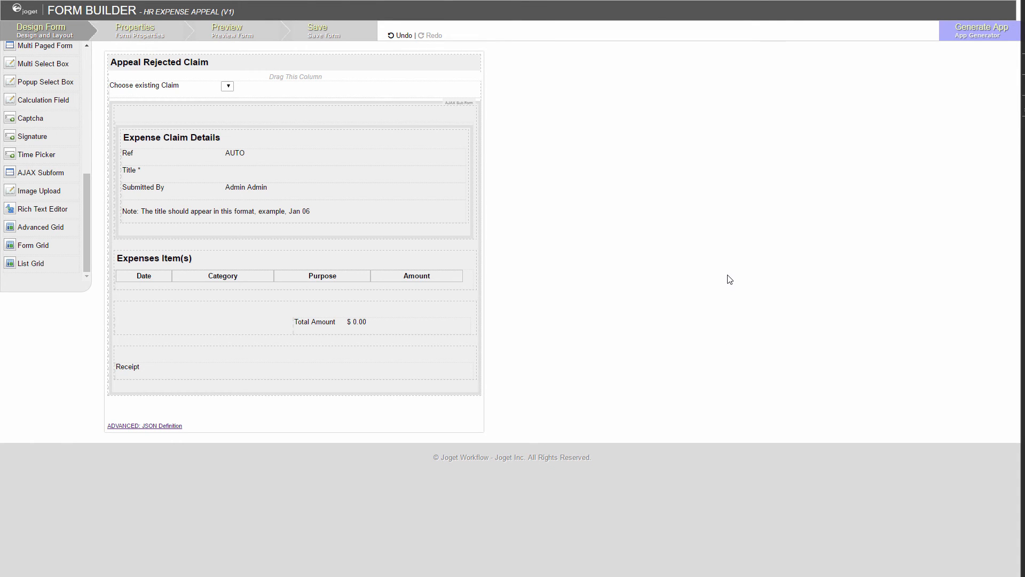
Add text area appeal_reason labelled 'Appeal Reason' and save the form.
scroll("up", 3)
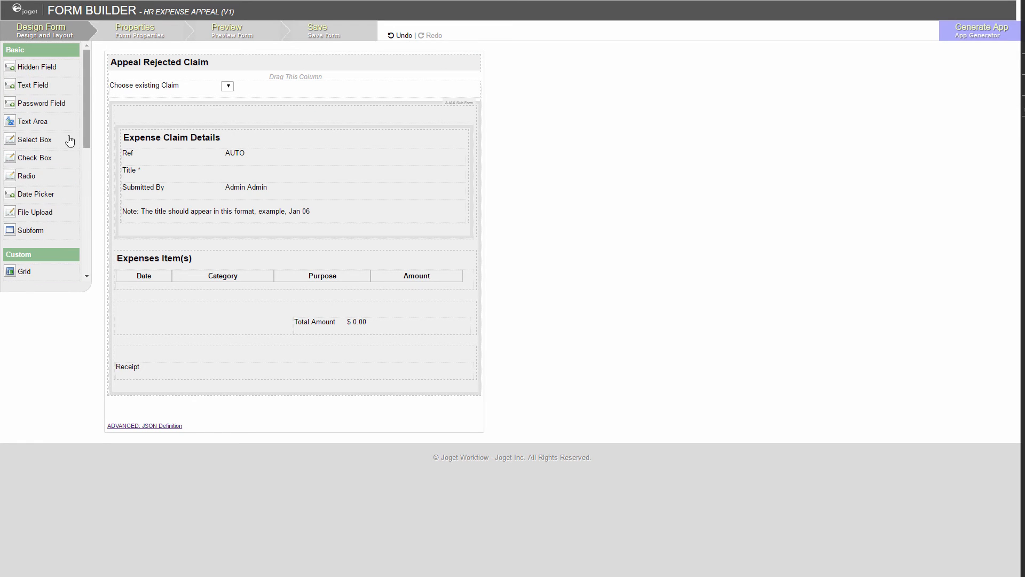
mouse_move(35, 125)
type("Appeal Reason")
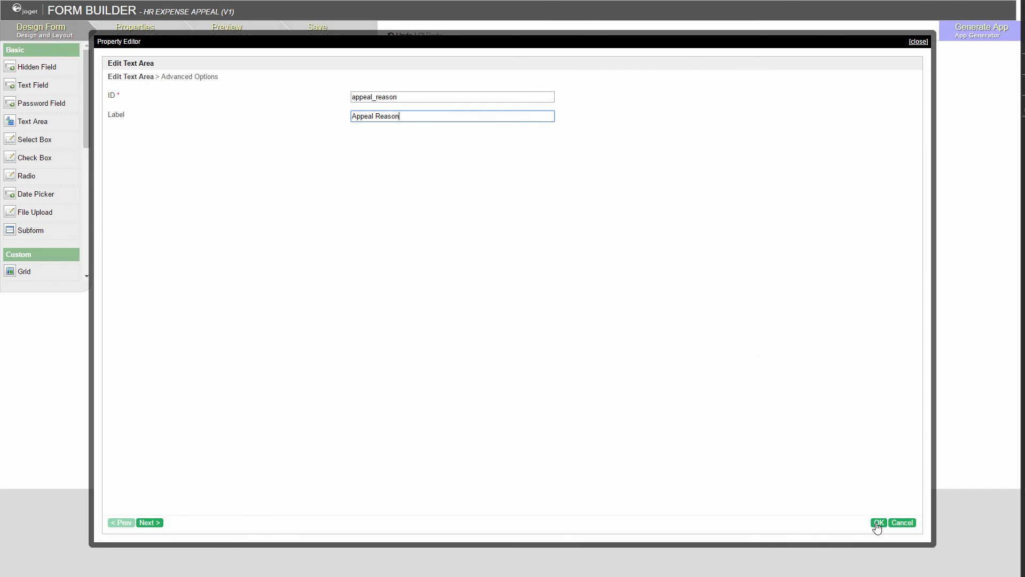
left_click(877, 522)
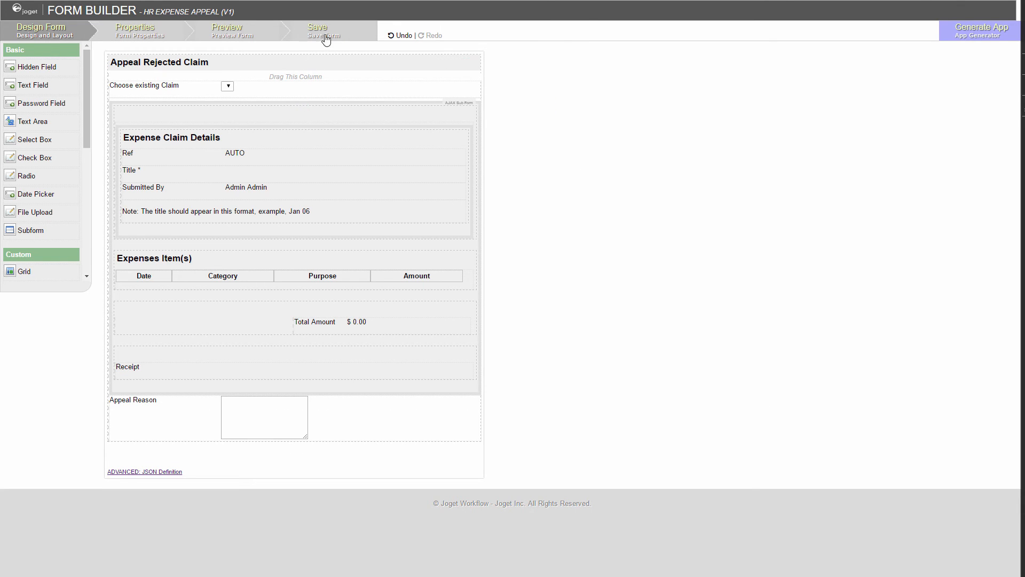
left_click(323, 32)
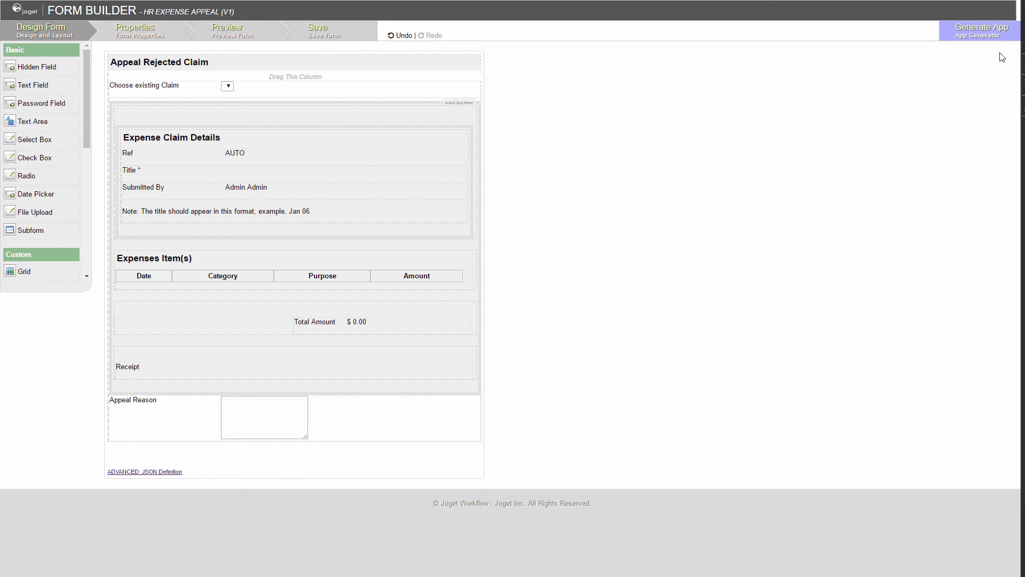
mouse_move(984, 34)
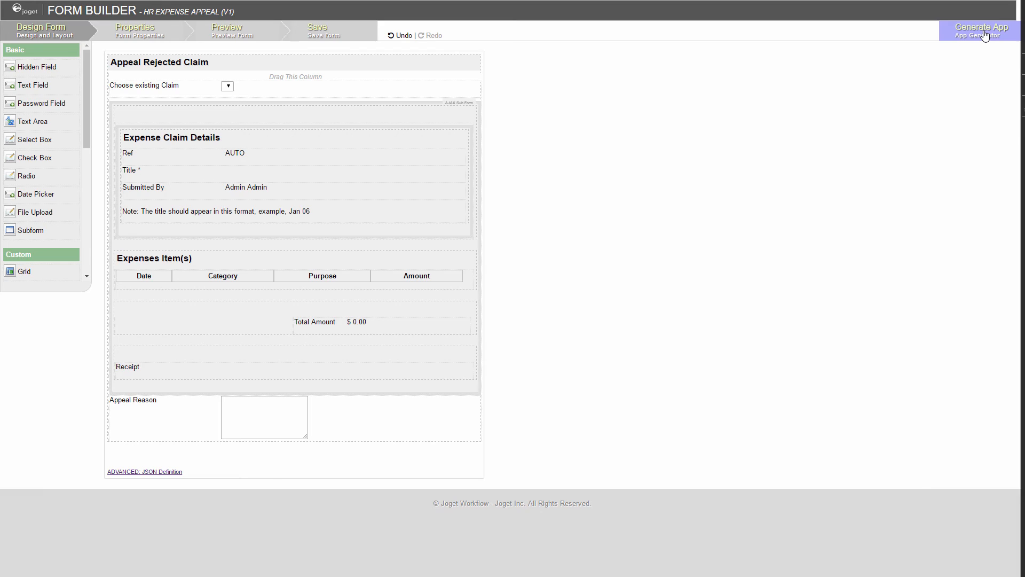
Generate the HR Expense Appeal Approval Process, then open the App overview panel.
left_click(981, 31)
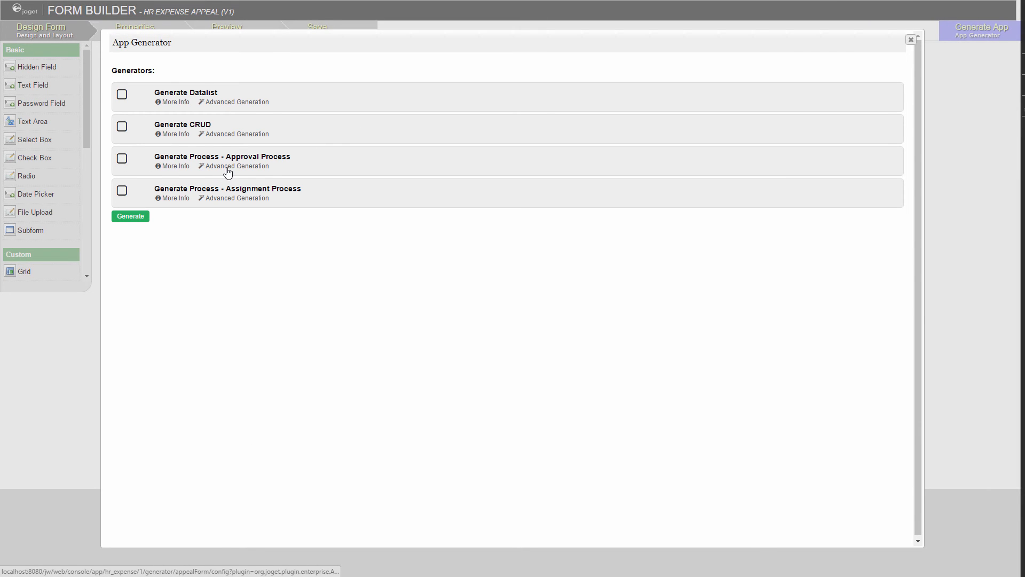
left_click(237, 166)
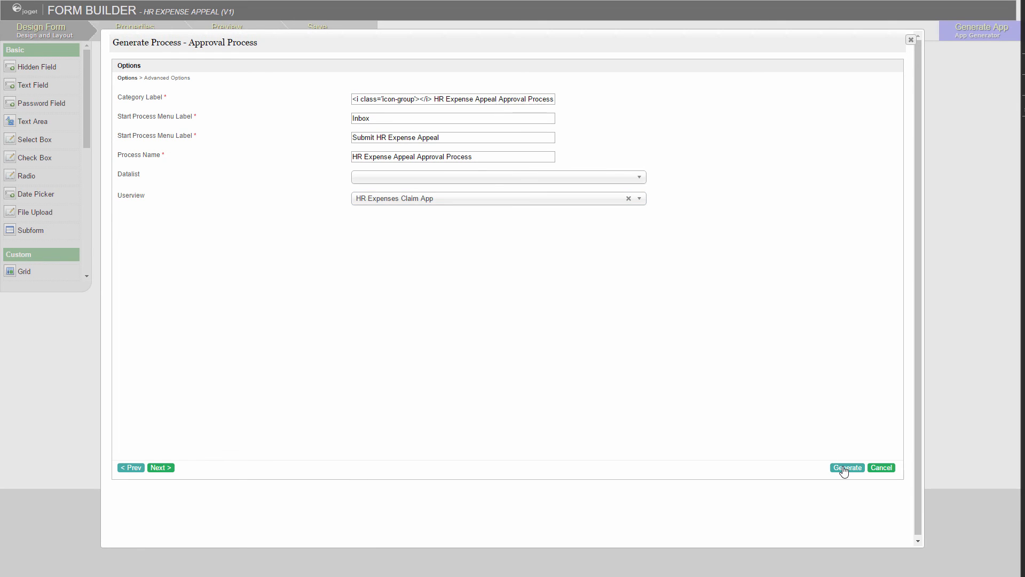
left_click(847, 467)
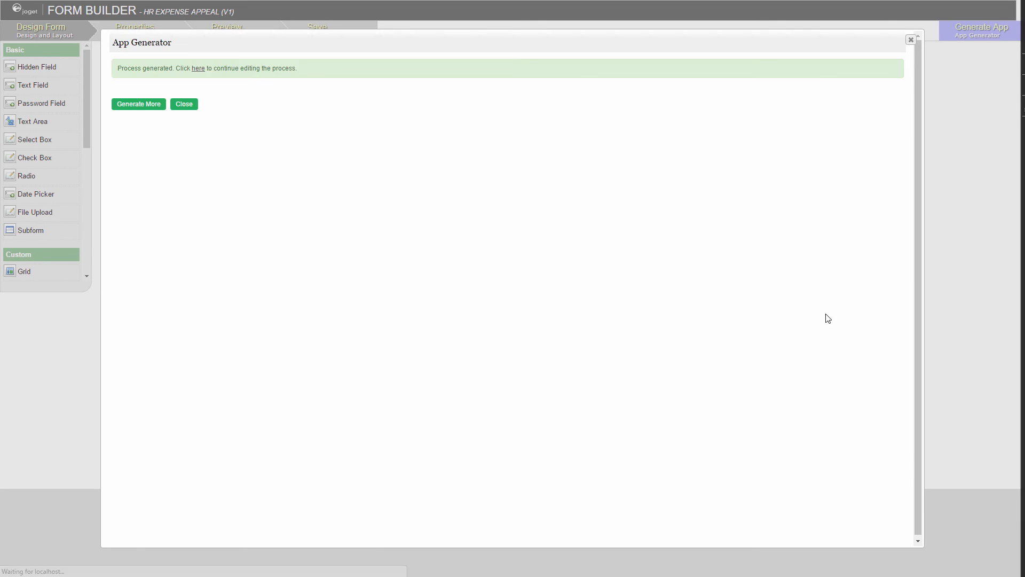
left_click(184, 103)
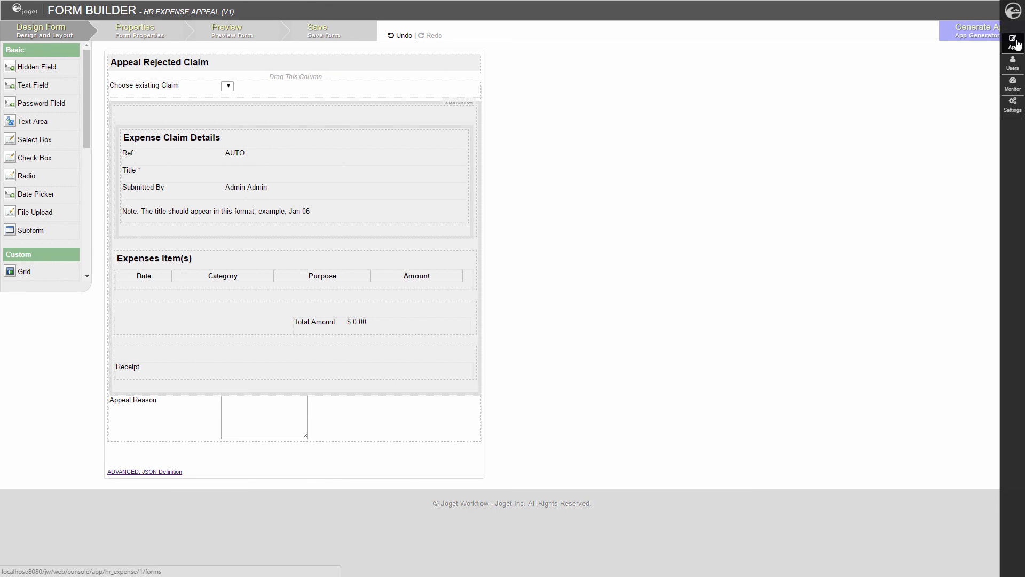
left_click(1013, 41)
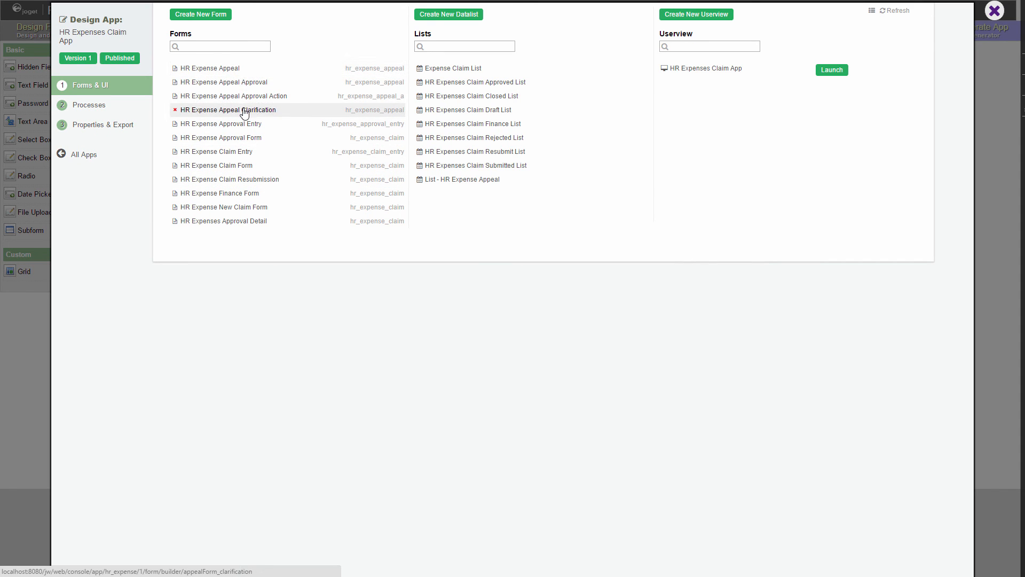
mouse_move(825, 85)
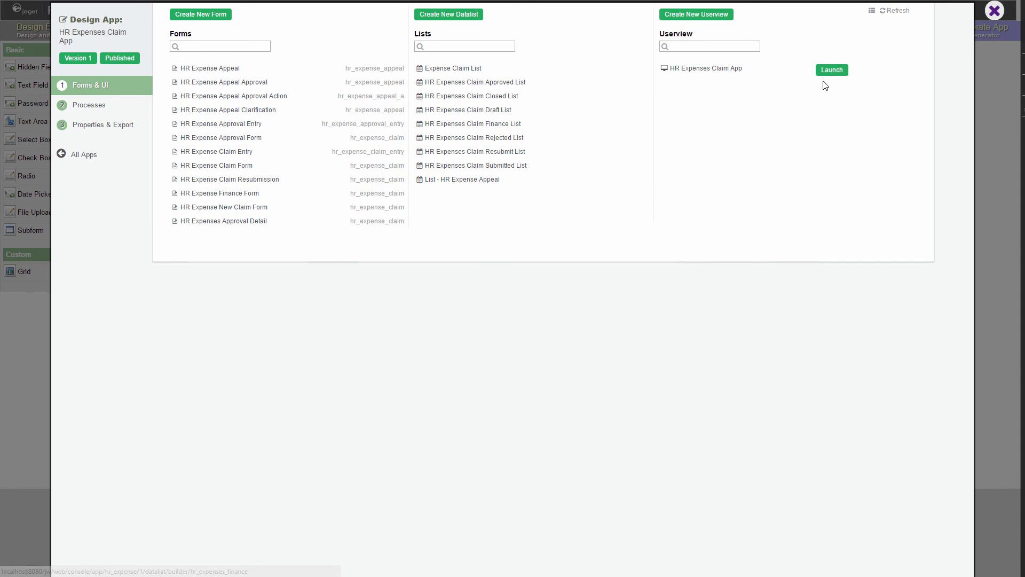
Switch the HR Expenses Claim App userview to V5 Janux Theme, then sign in as the claimant.
left_click(830, 70)
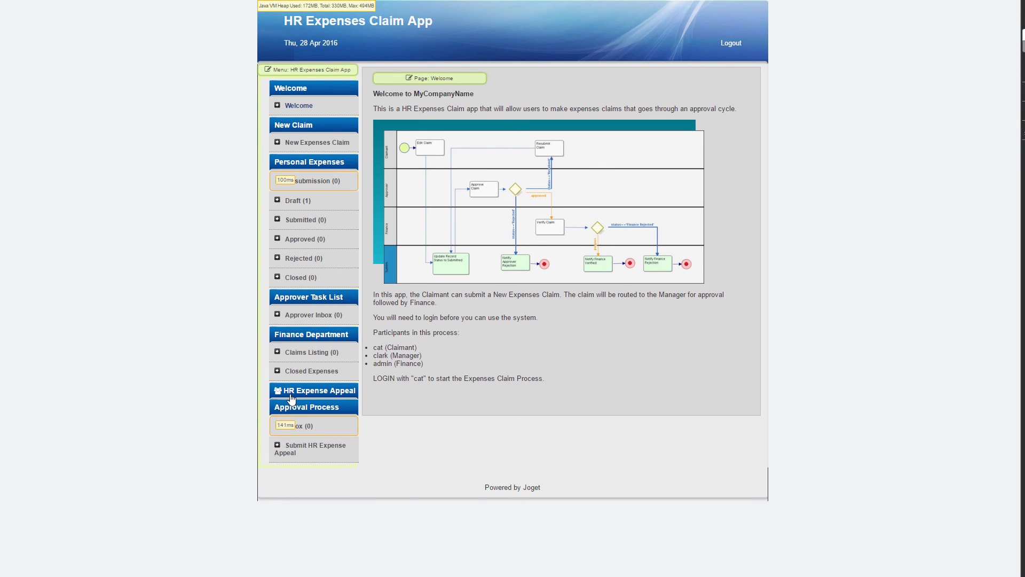
mouse_move(333, 401)
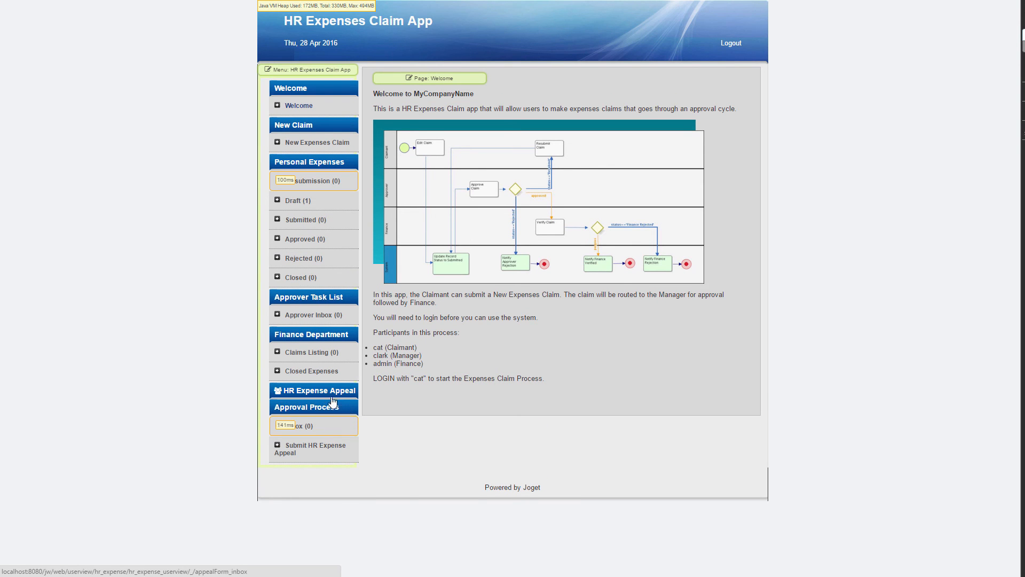
mouse_move(349, 265)
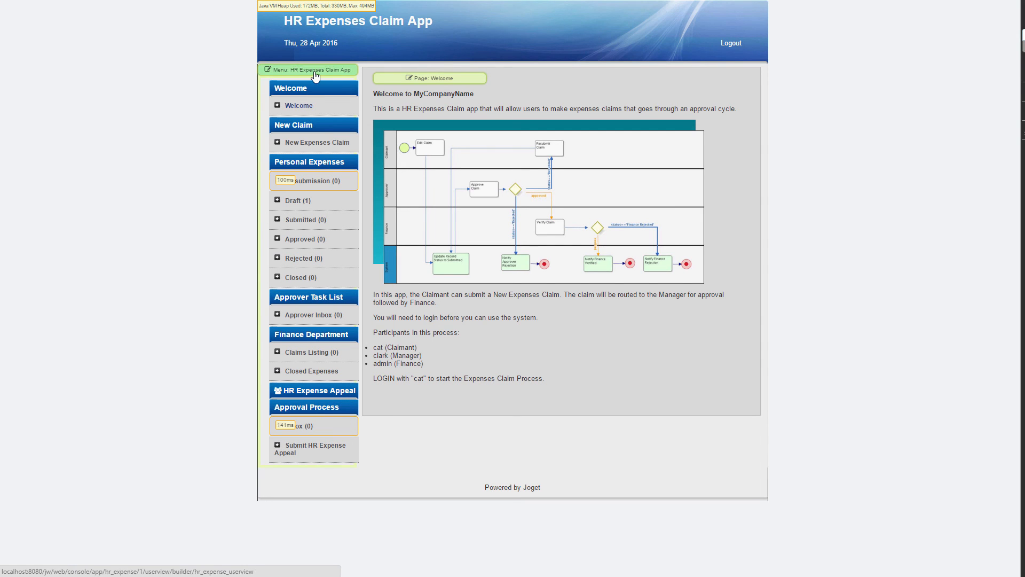
left_click(314, 70)
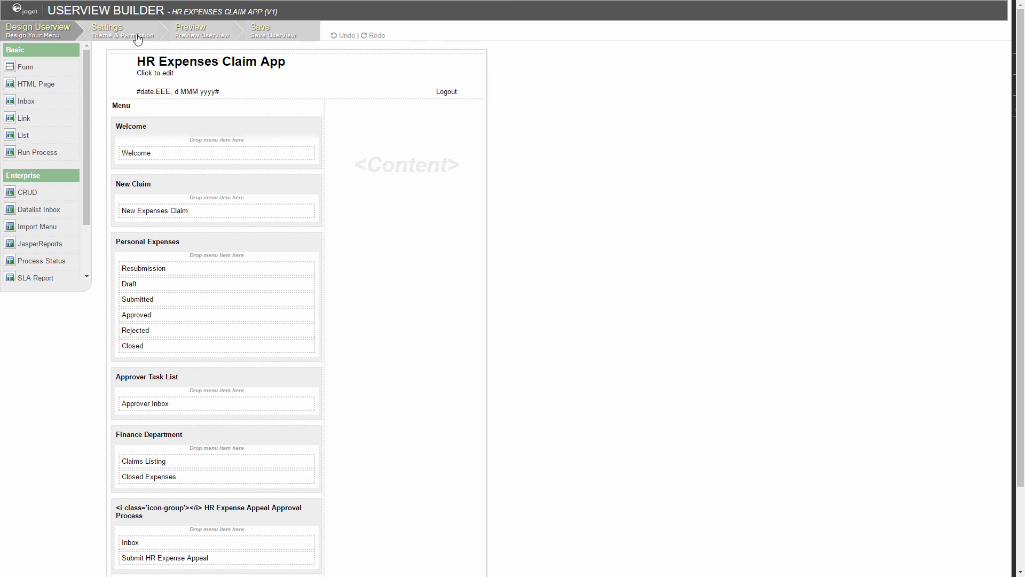
left_click(121, 30)
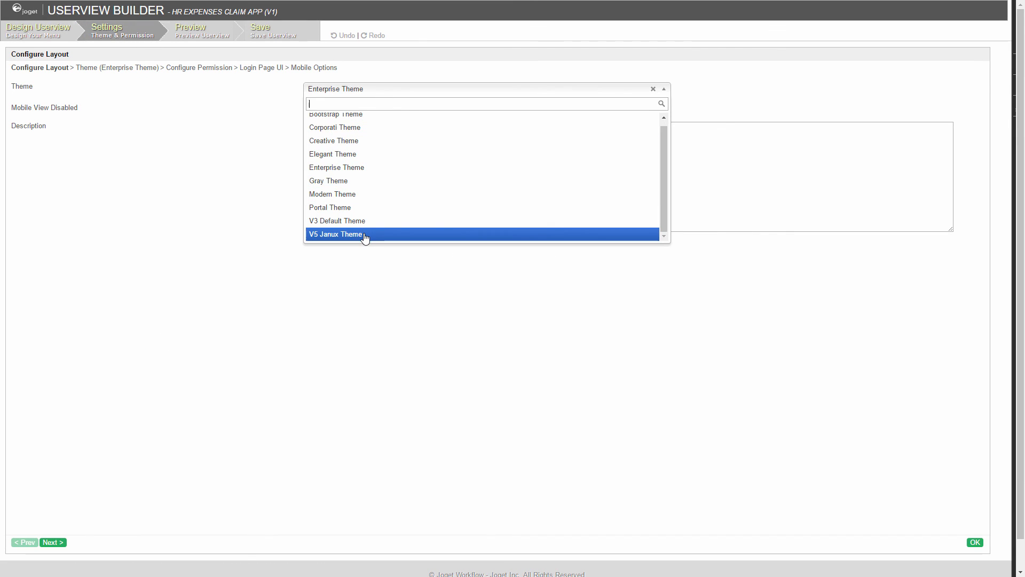
left_click(335, 234)
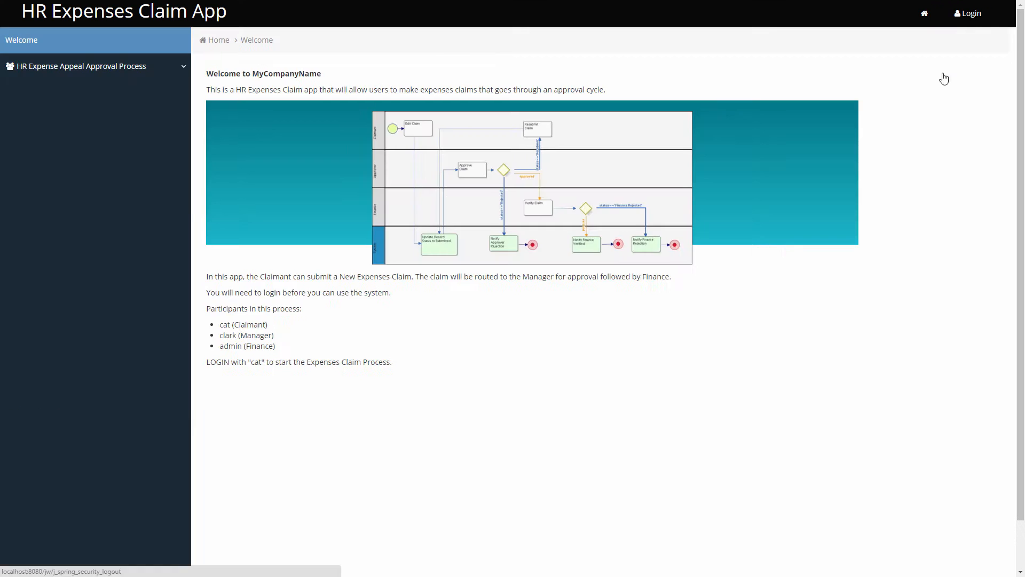
left_click(968, 13)
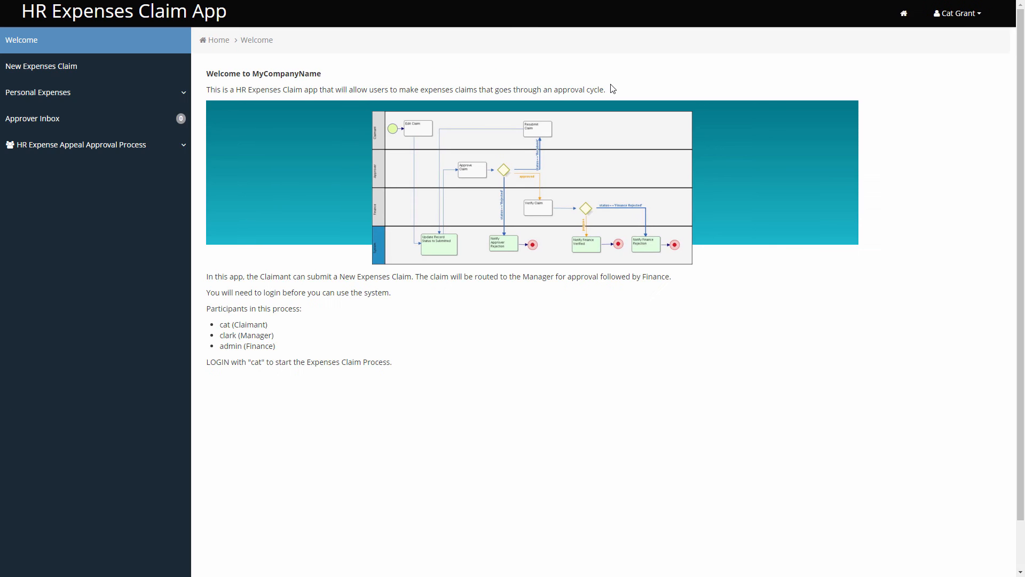
mouse_move(251, 256)
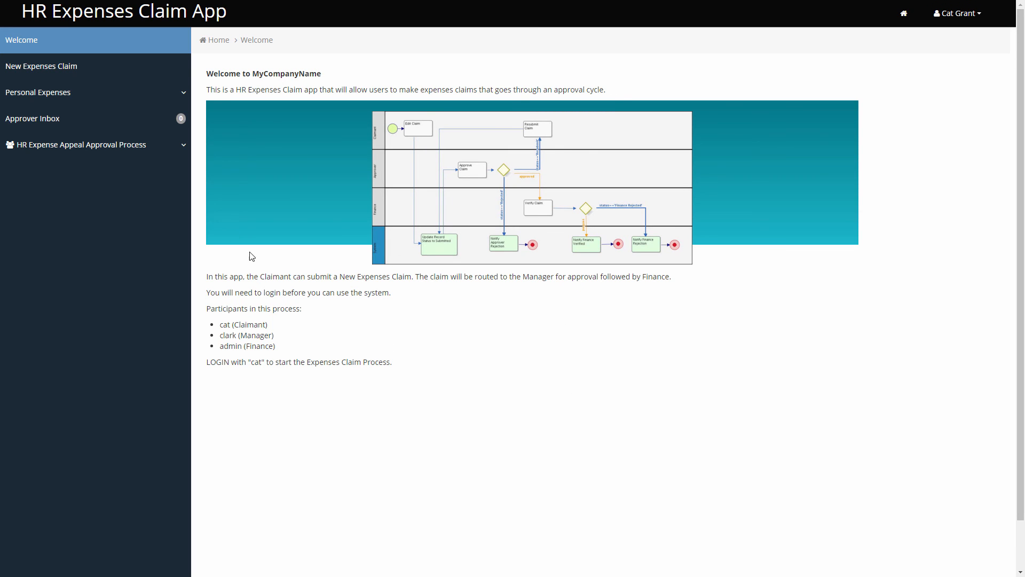
Open Submit HR Expense Appeal and choose the January claim (REF-000001, $123.00).
left_click(81, 145)
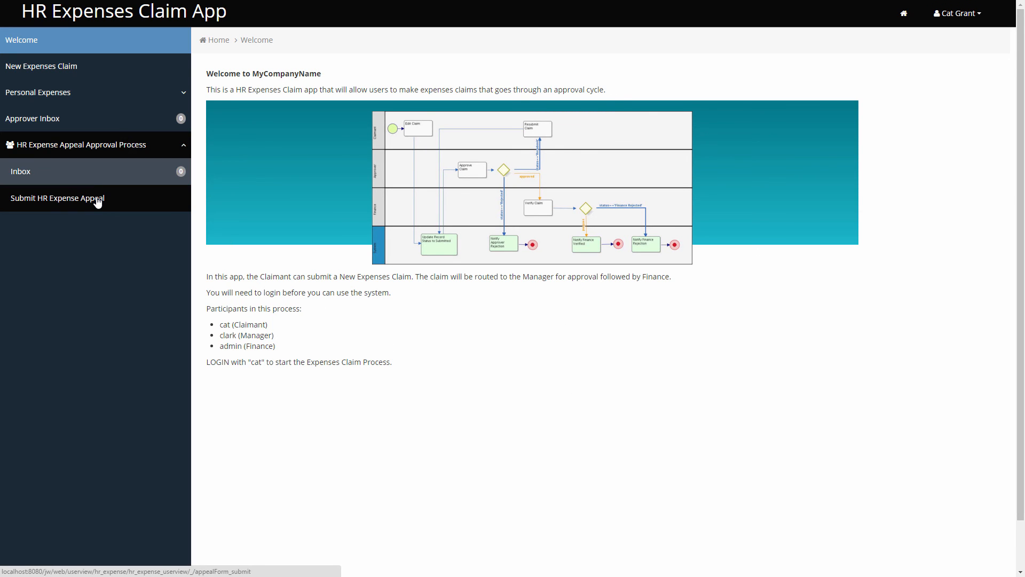
left_click(57, 198)
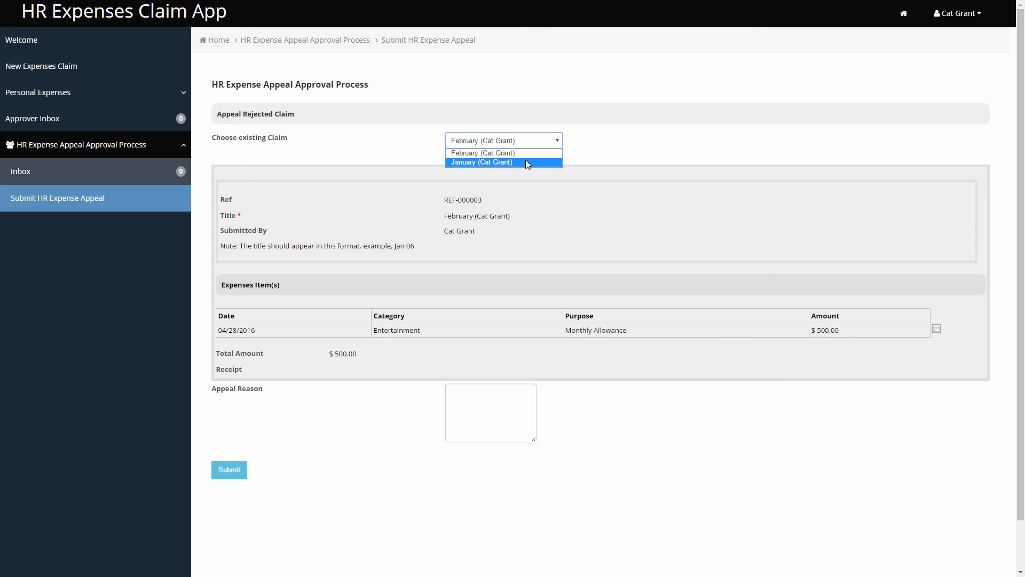
left_click(481, 153)
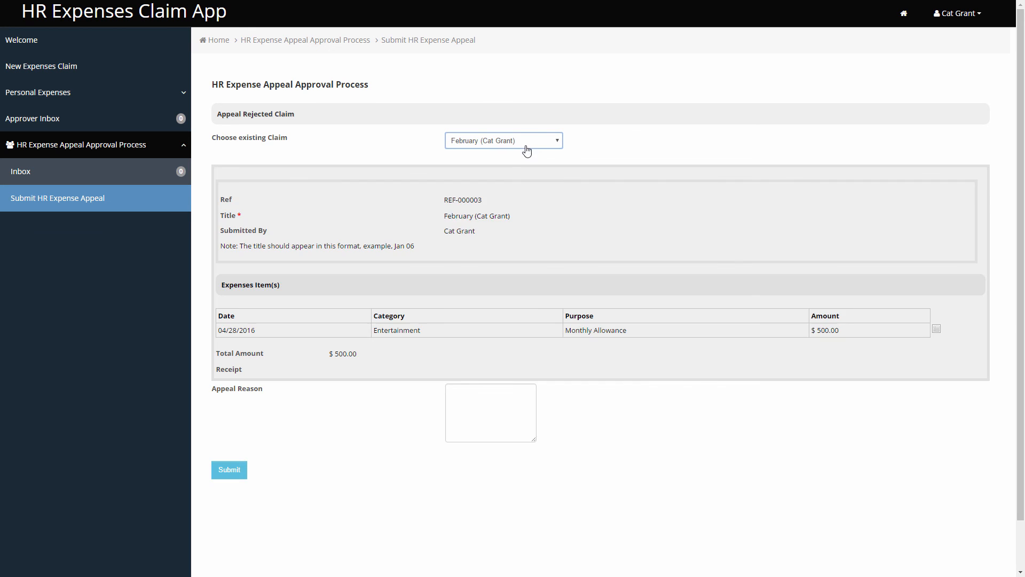
left_click(503, 140)
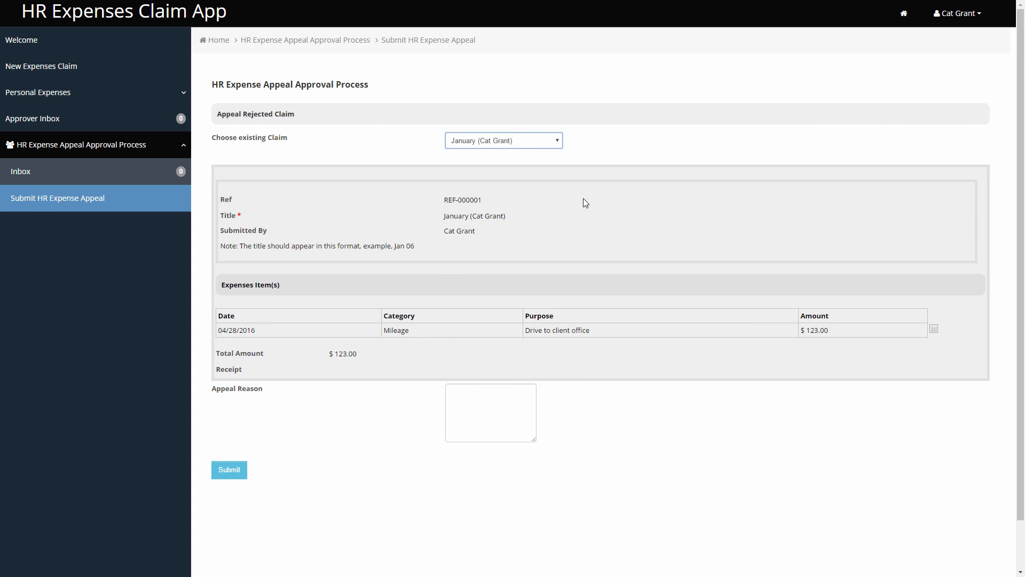
Begin typing the appeal reason 'Please consider appro…'.
left_click(490, 413)
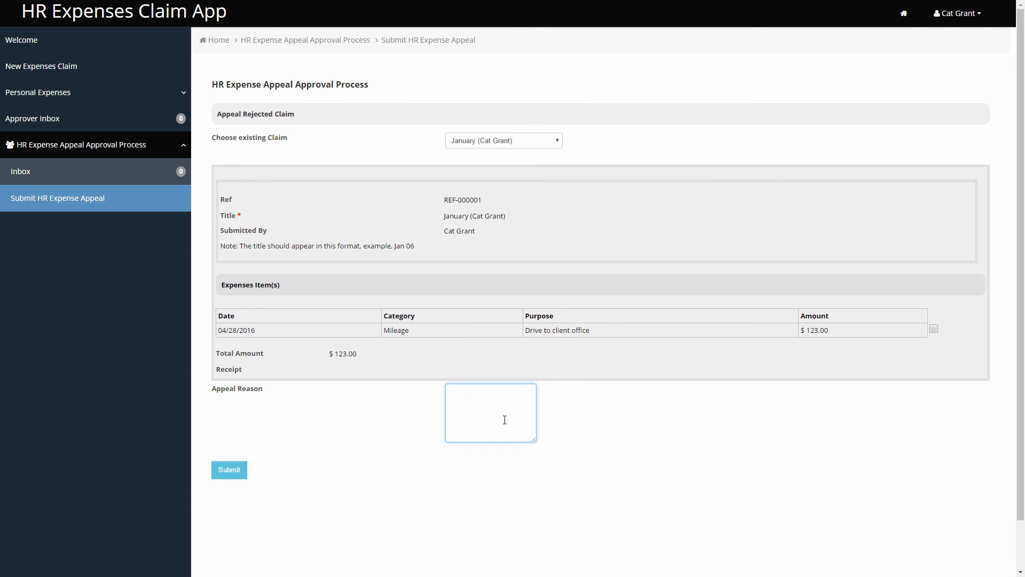
type("Please con")
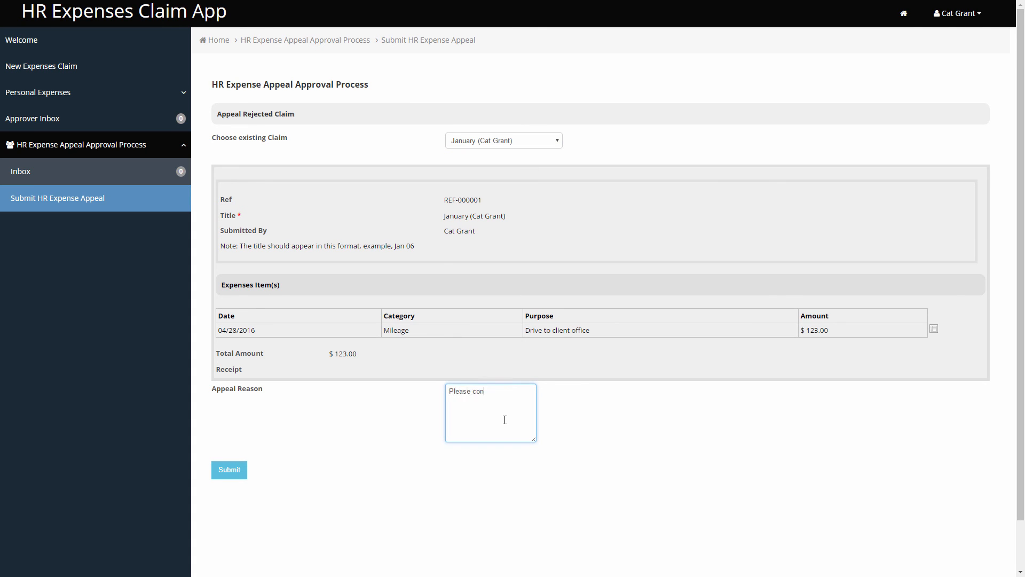
type("sider appro")
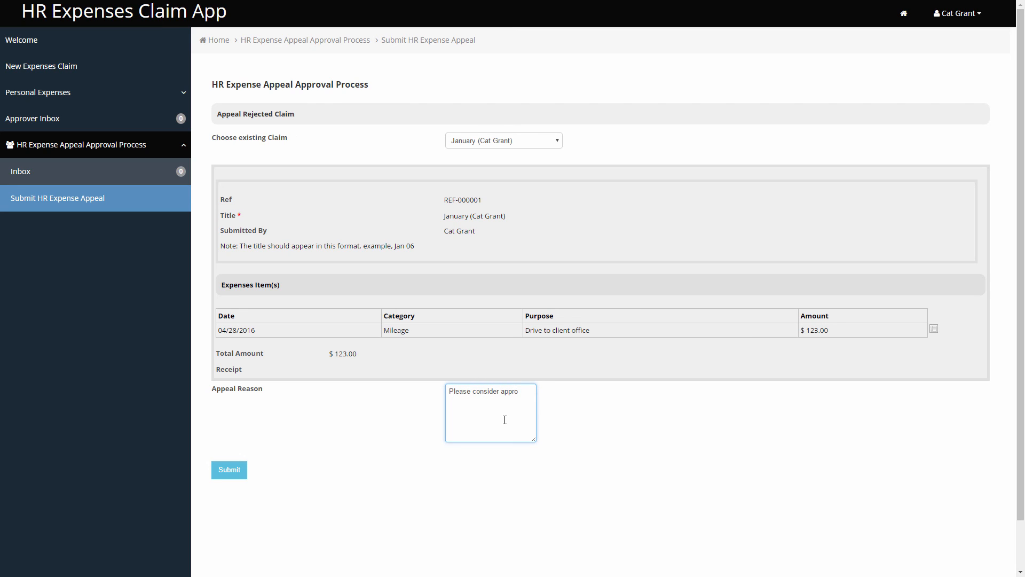